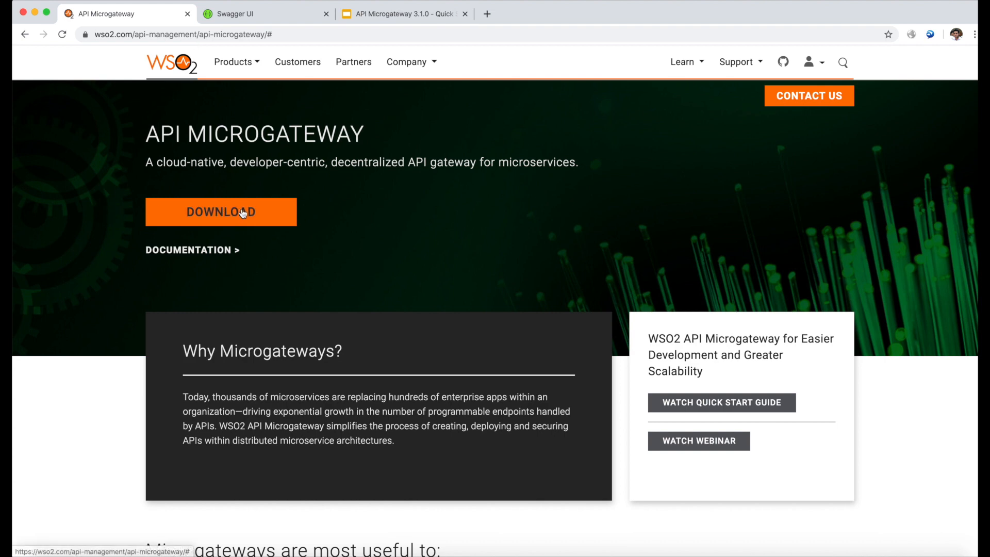
Step: Reveal the API Microgateway download options listing the runtime and toolkit installers
{"action": "left_click", "coordinate": [220, 211]}
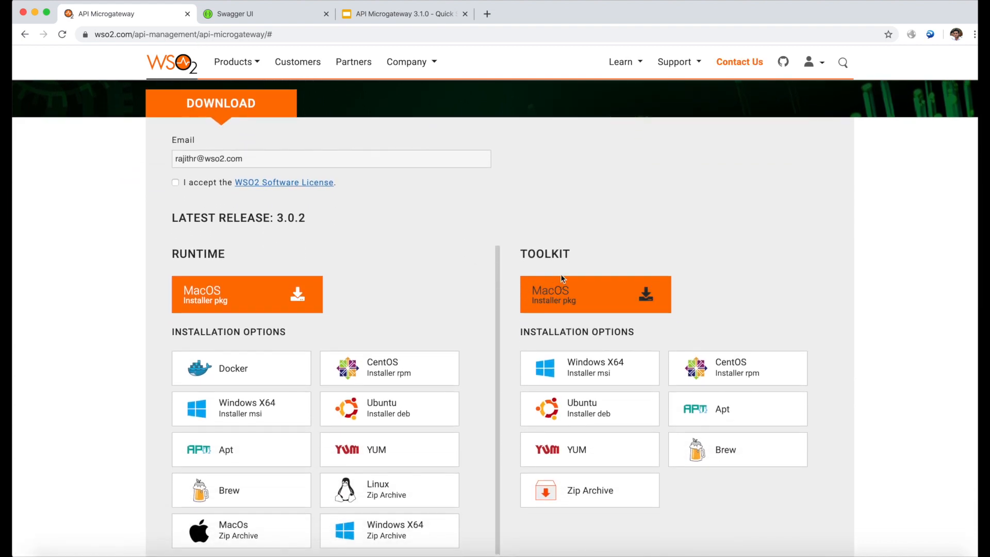
{"action": "mouse_move", "coordinate": [541, 275]}
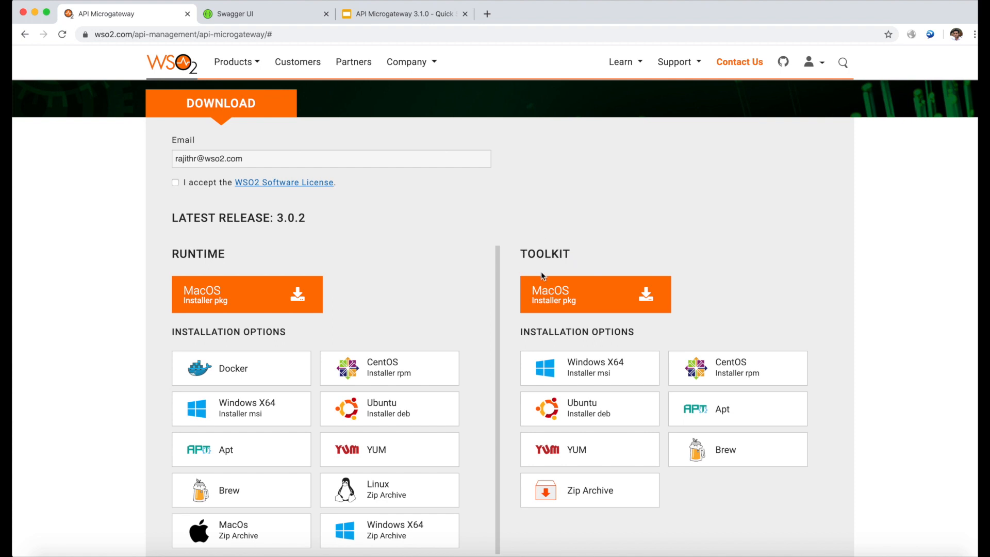
{"action": "mouse_move", "coordinate": [593, 271]}
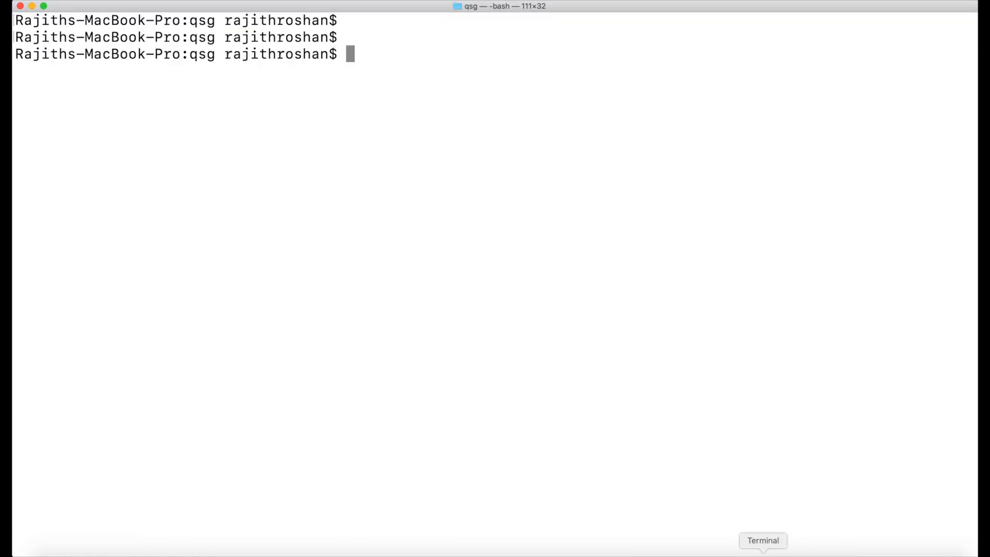
{"action": "mouse_move", "coordinate": [662, 371]}
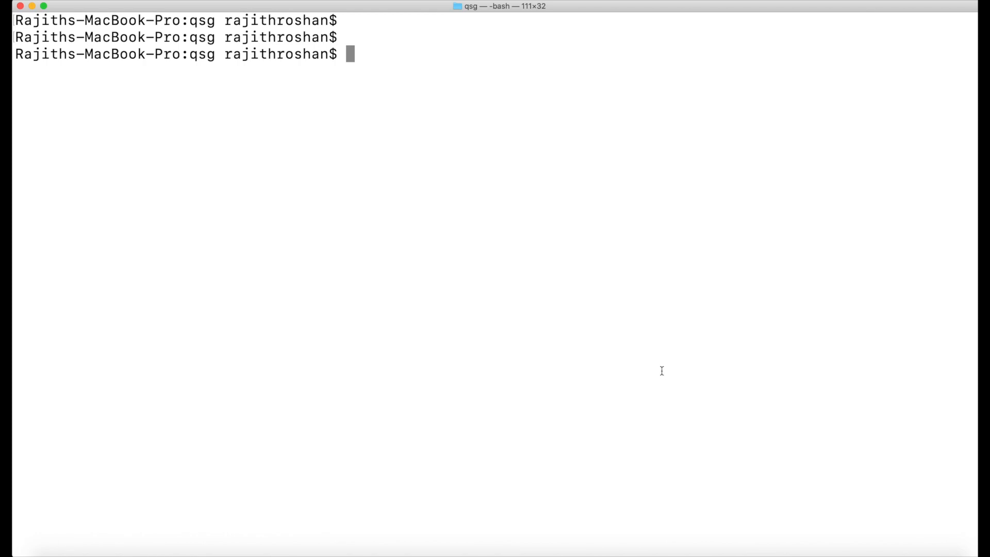
Step: Export the wso2am-micro-gw-toolkit-macos-3.1.0 bin folder onto PATH and run micro-gw version
{"action": "type", "text": "export PATH=/Users/rajithroshan/Documents/MGW/qsg/wso2am-micro-gw-toolkit-macos-3.1.0/bin/:$PATH"}
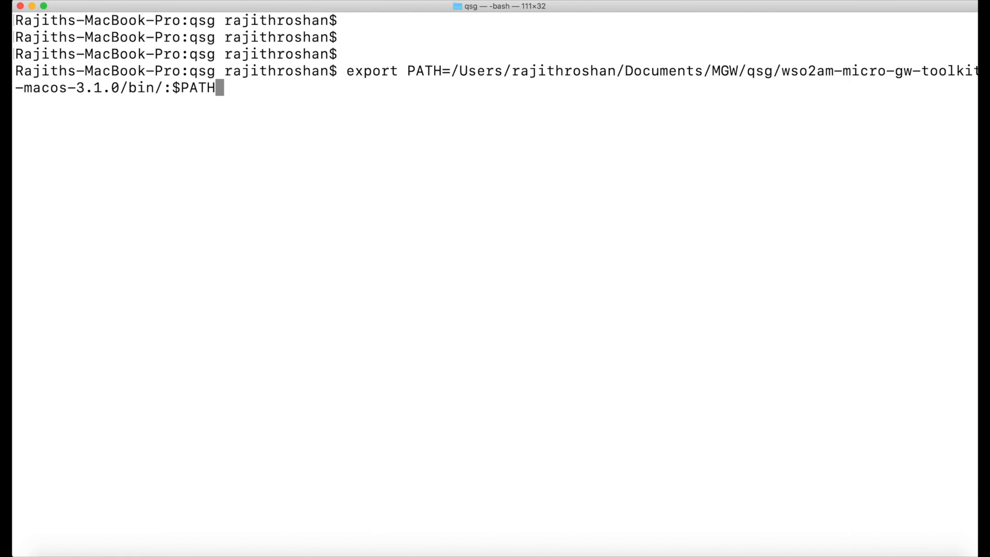
{"action": "key", "text": "Return"}
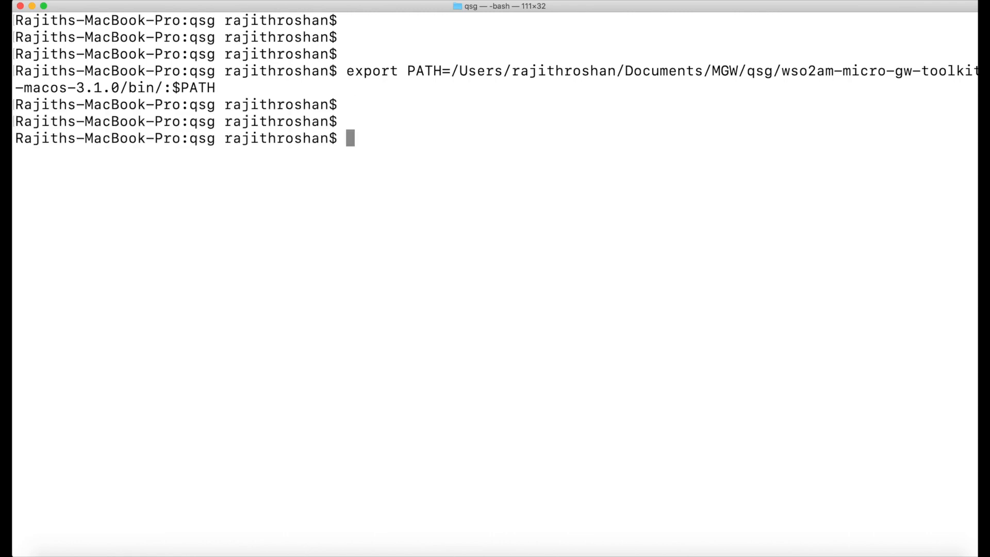
{"action": "type", "text": "micro-gw"}
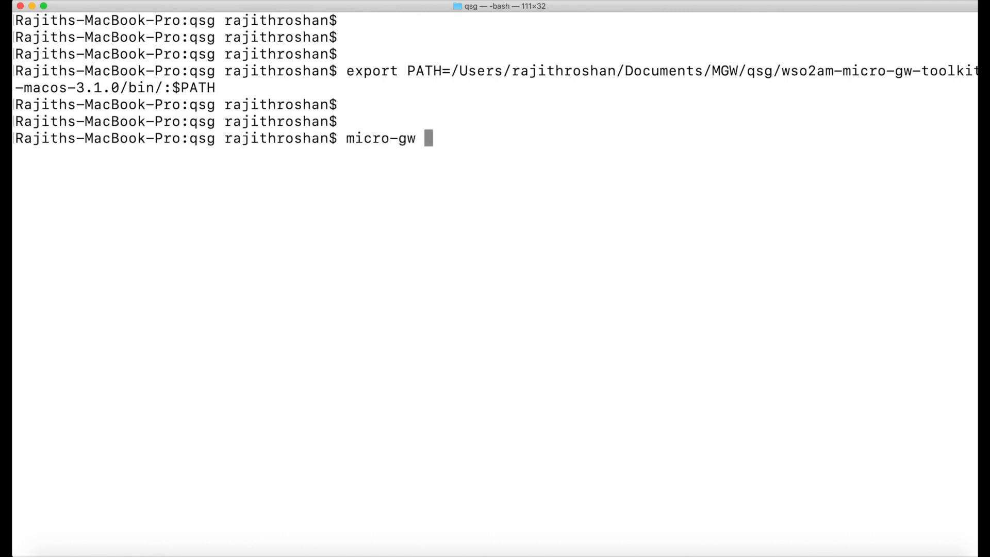
{"action": "type", "text": "version"}
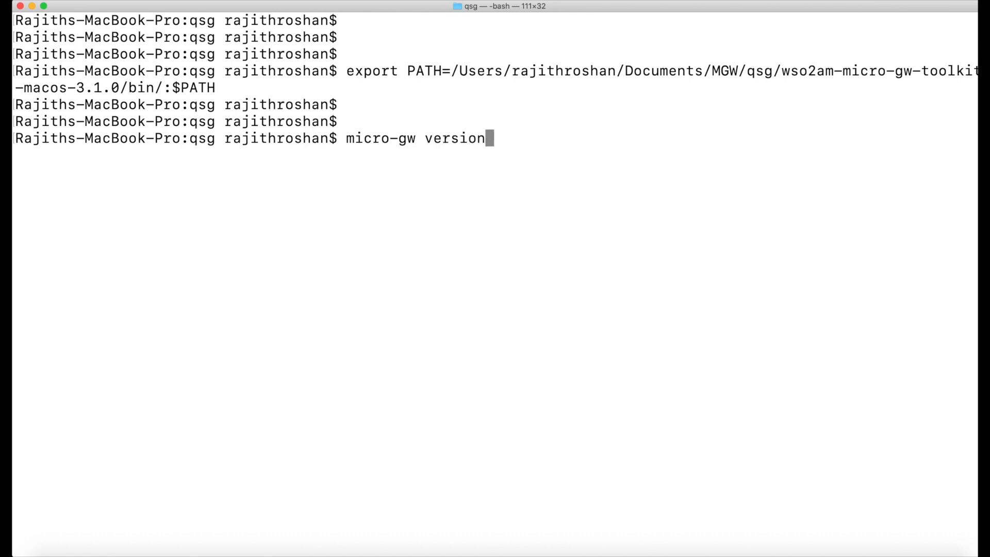
{"action": "key", "text": "Return"}
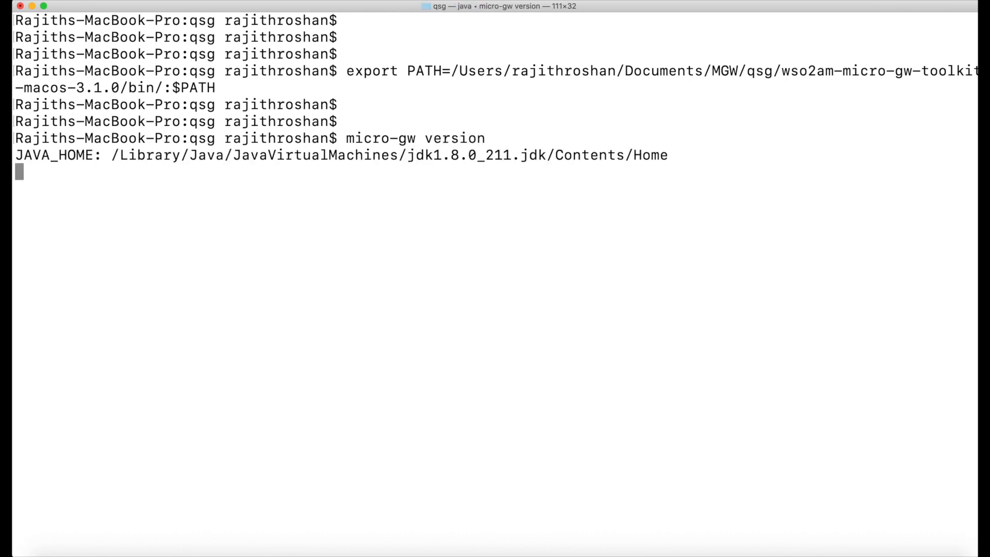
{"action": "key", "text": "Return"}
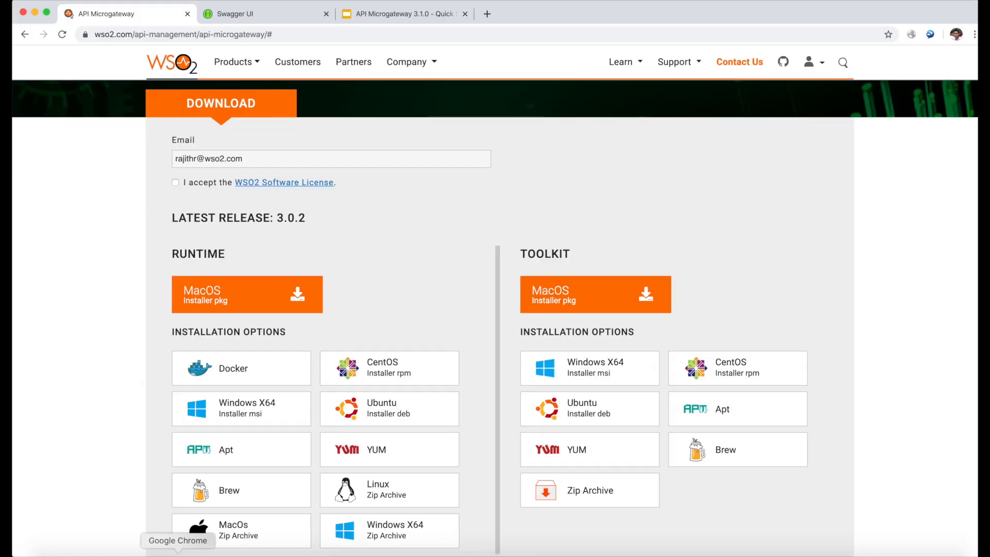
{"action": "left_click", "coordinate": [253, 13]}
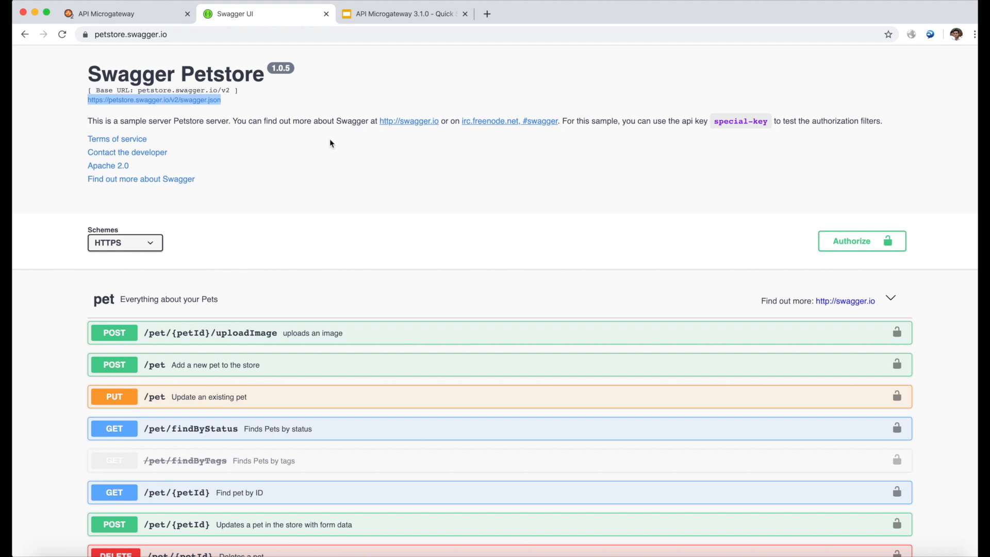
{"action": "mouse_move", "coordinate": [300, 105]}
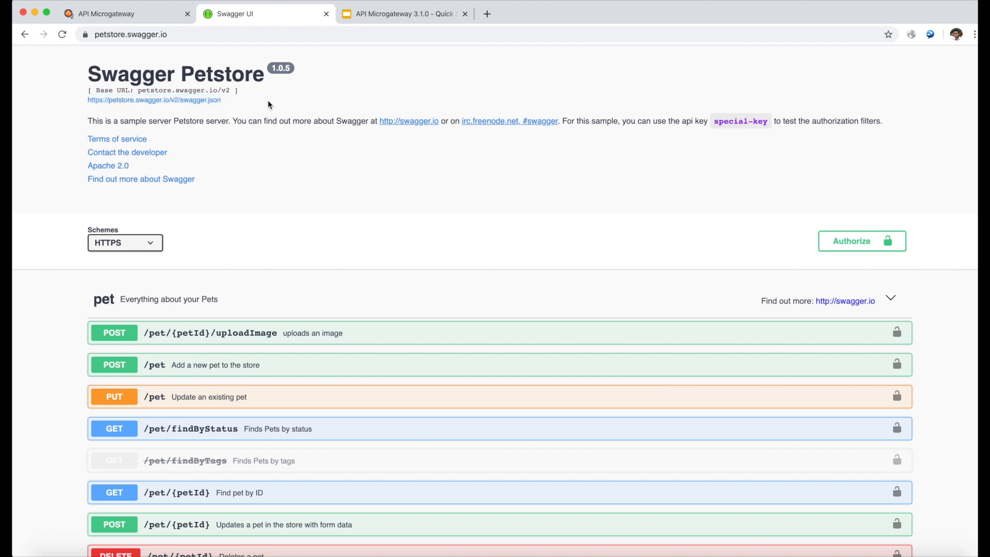
{"action": "double_click", "coordinate": [155, 100]}
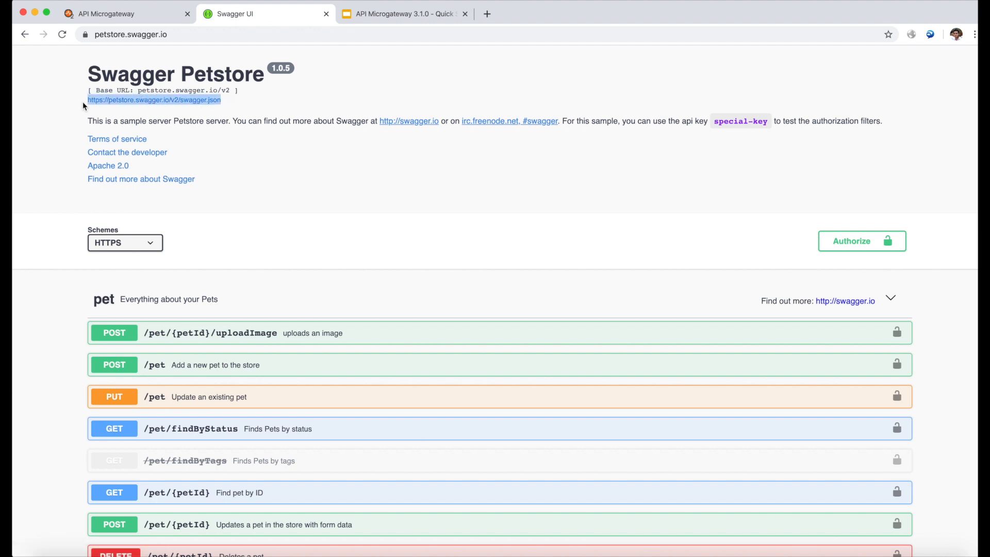
{"action": "mouse_move", "coordinate": [161, 165]}
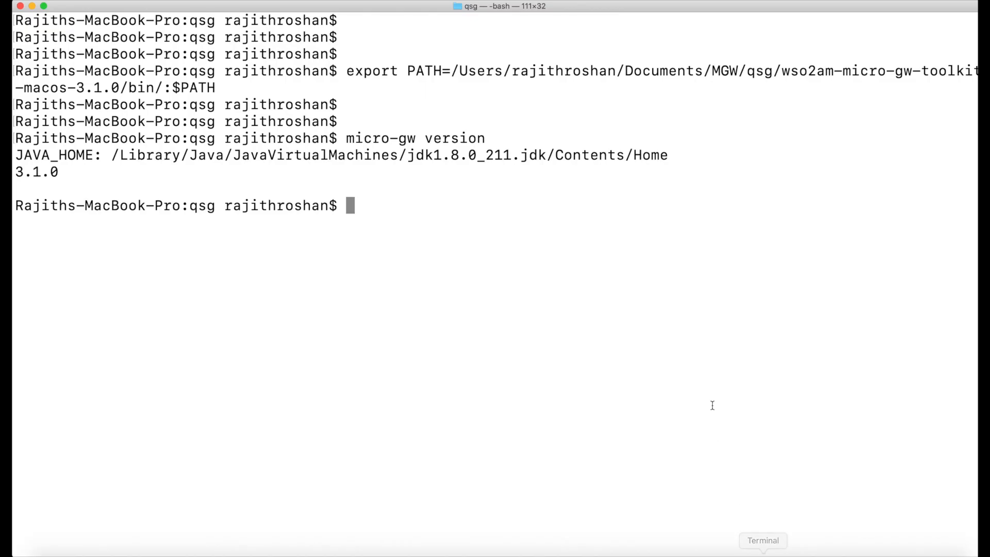
{"action": "mouse_move", "coordinate": [682, 329]}
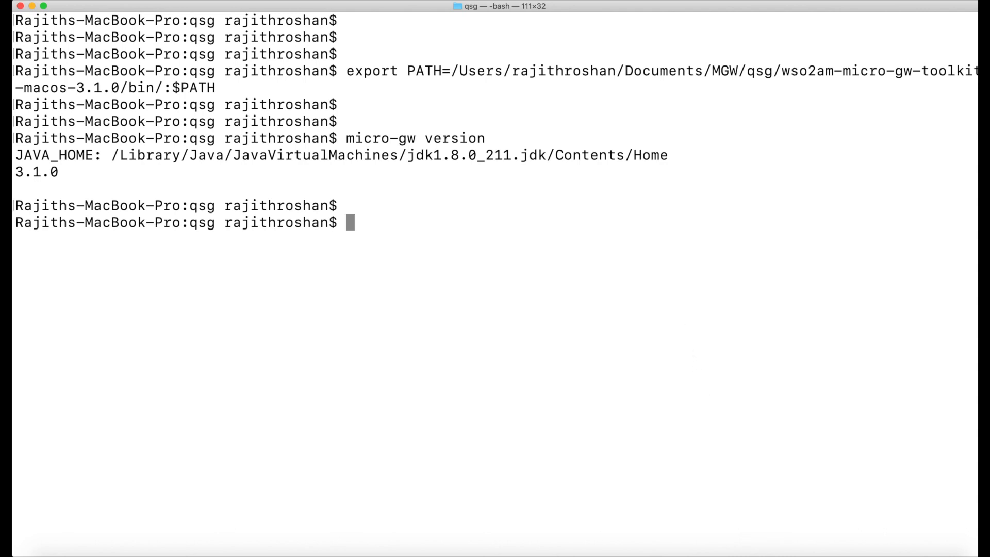
{"action": "type", "text": "clea"}
{"action": "type", "text": "m"}
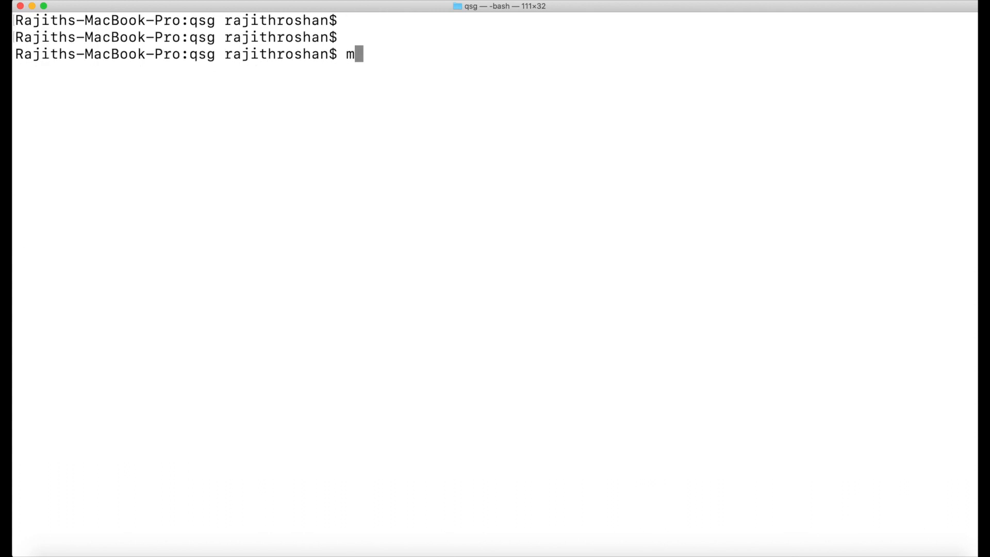
{"action": "type", "text": "icro-gw ini"}
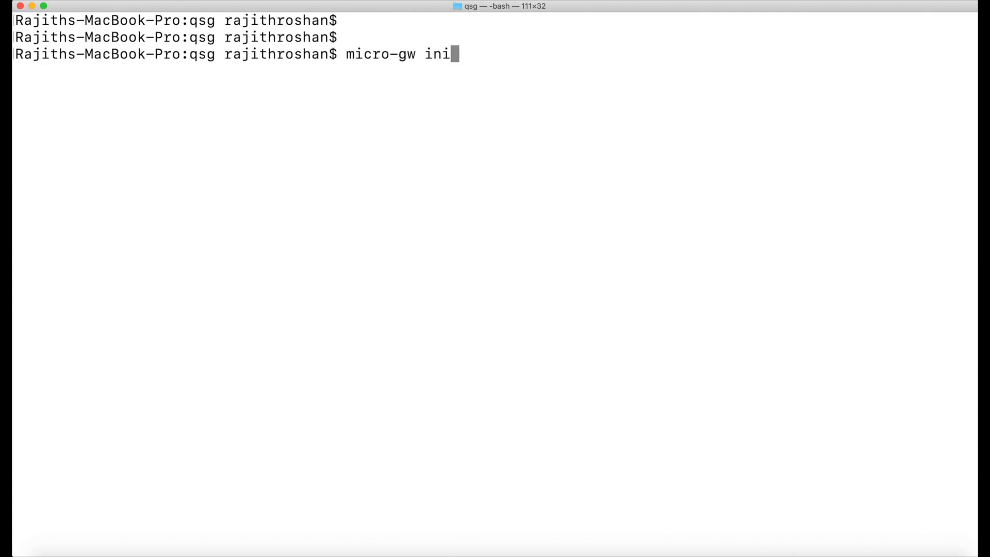
{"action": "type", "text": "t"}
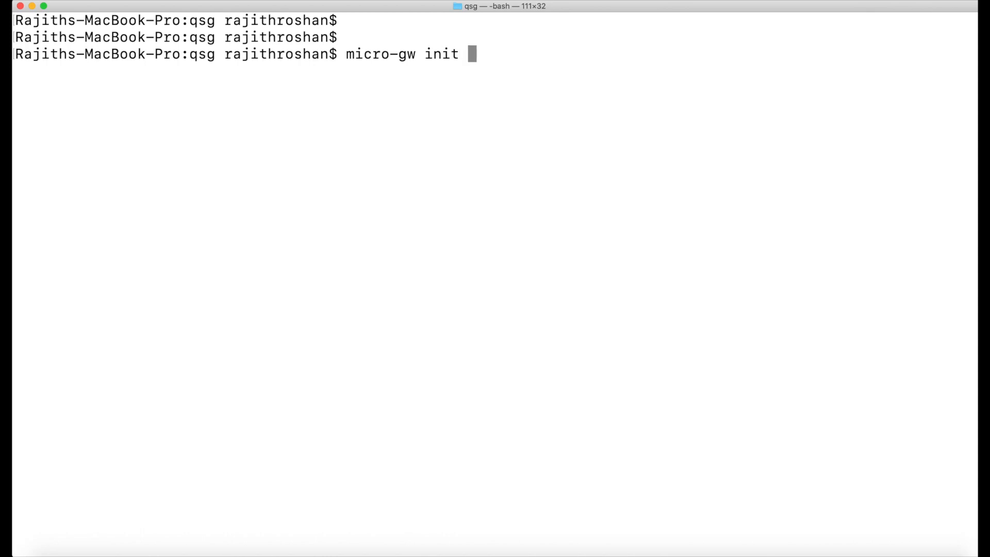
{"action": "type", "text": "pet"}
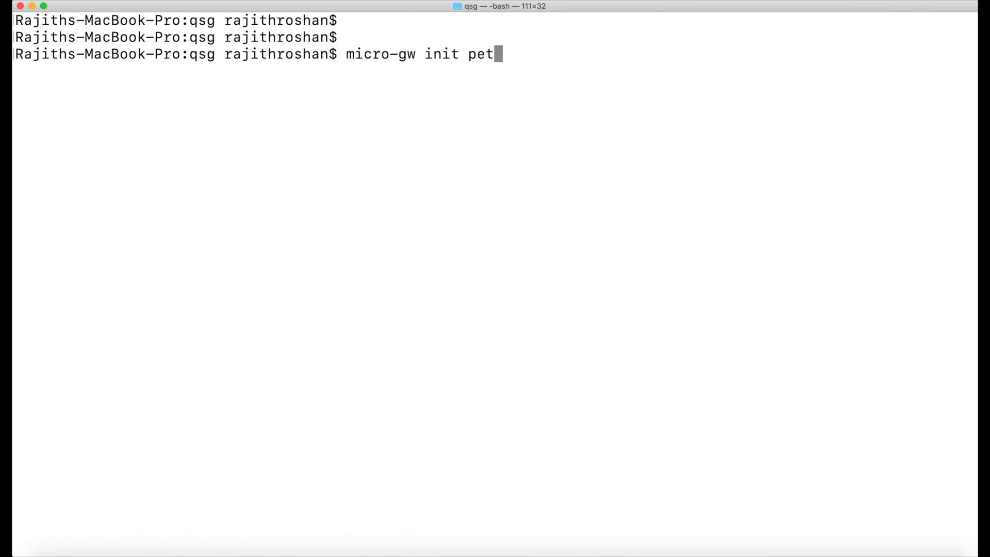
{"action": "type", "text": "store"}
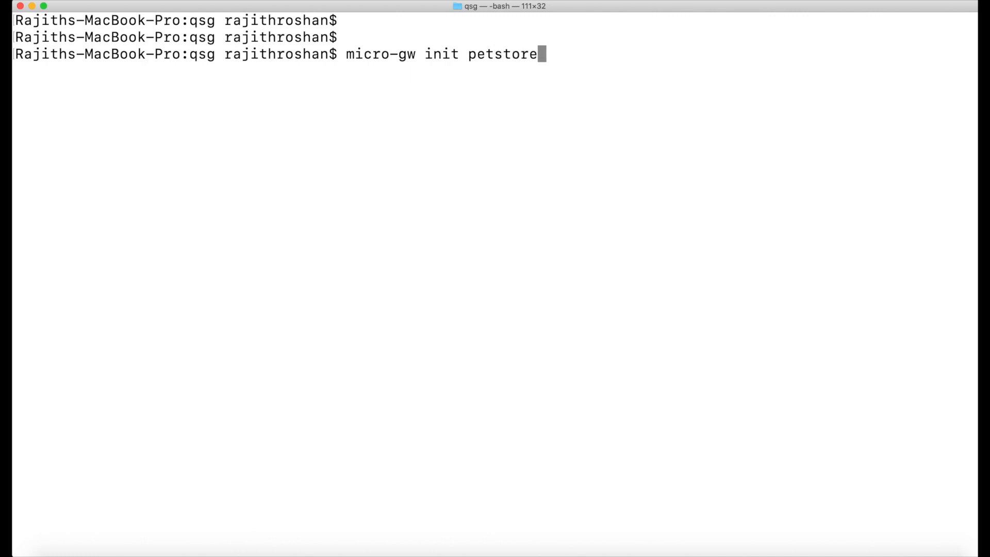
{"action": "type", "text": "-a"}
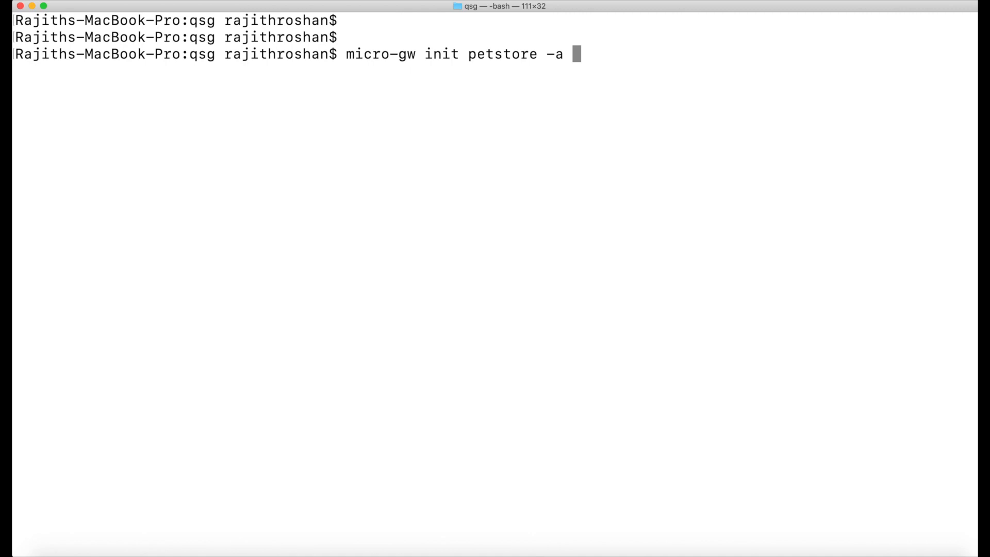
{"action": "type", "text": "https://petstore.swagger.io/v2/swagger.json"}
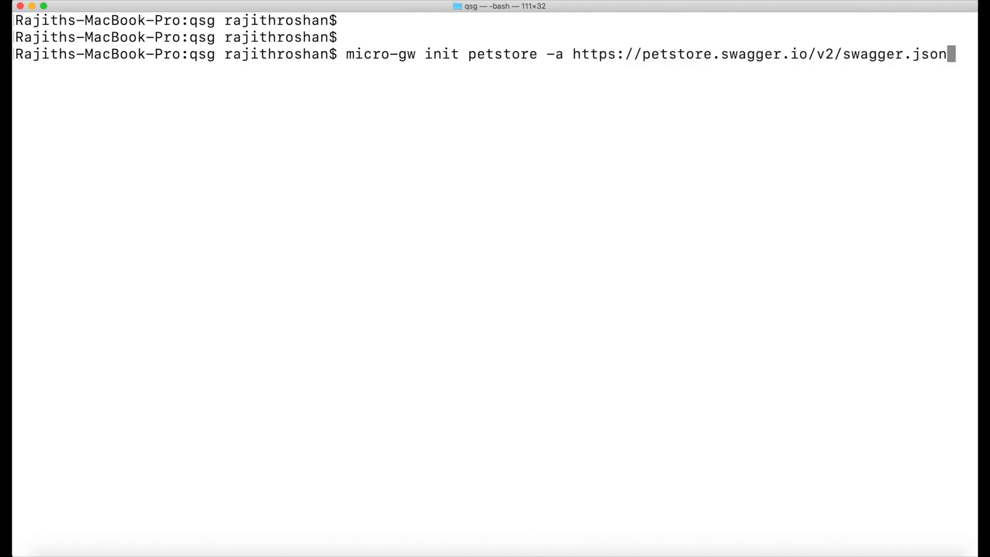
{"action": "key", "text": "Return"}
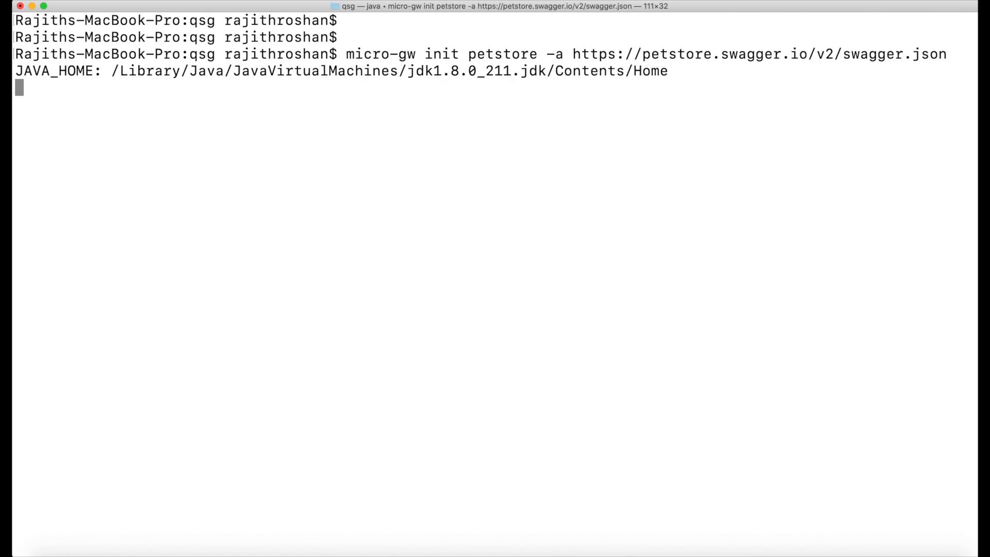
Step: List petstore/api_definitions to confirm swagger.json is present, then clear the screen
{"action": "type", "text": "ls"}
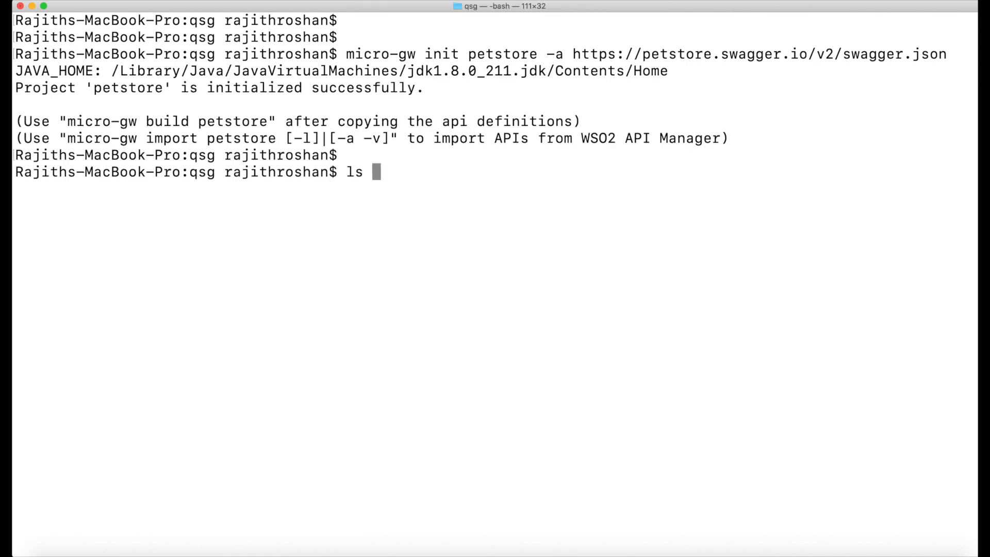
{"action": "type", "text": "petstore/a"}
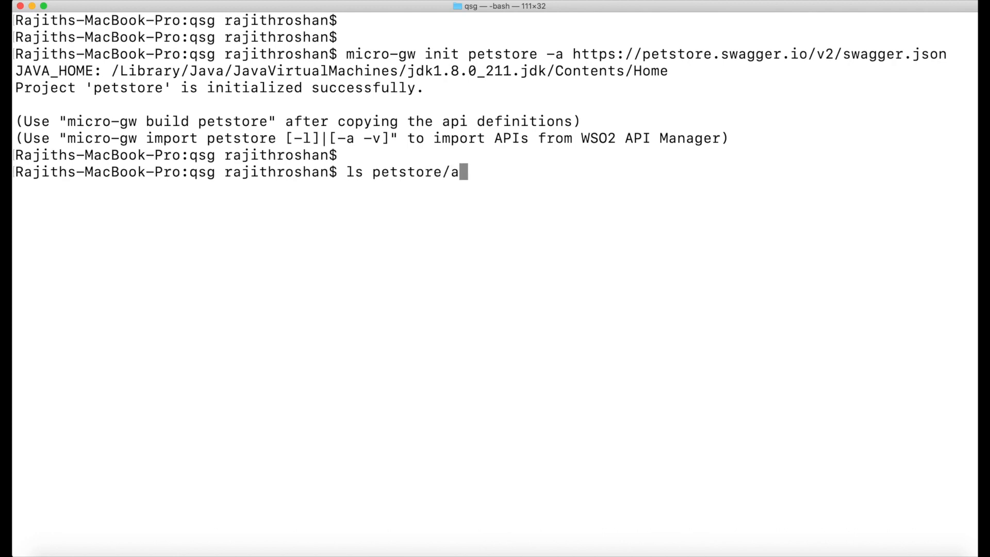
{"action": "key", "text": "Return"}
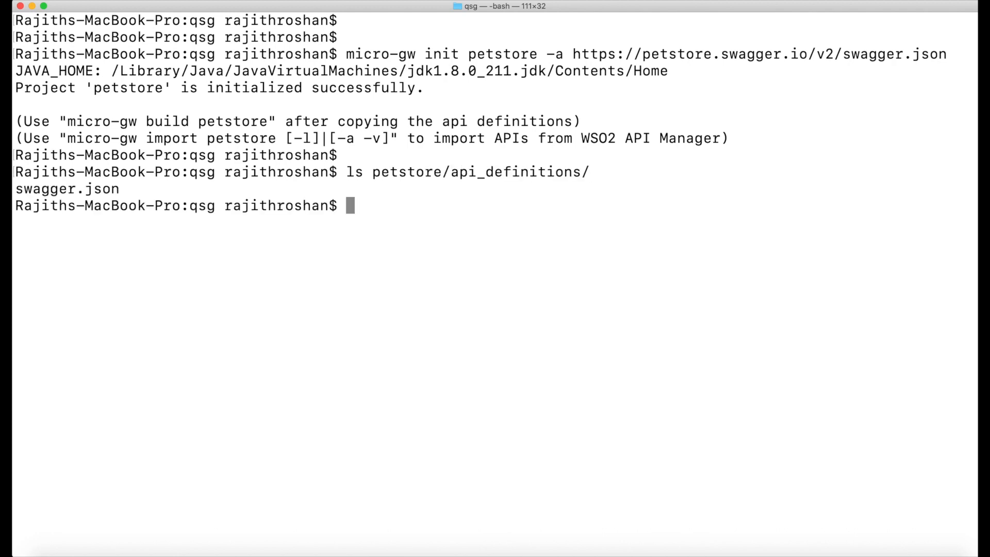
{"action": "type", "text": "clear"}
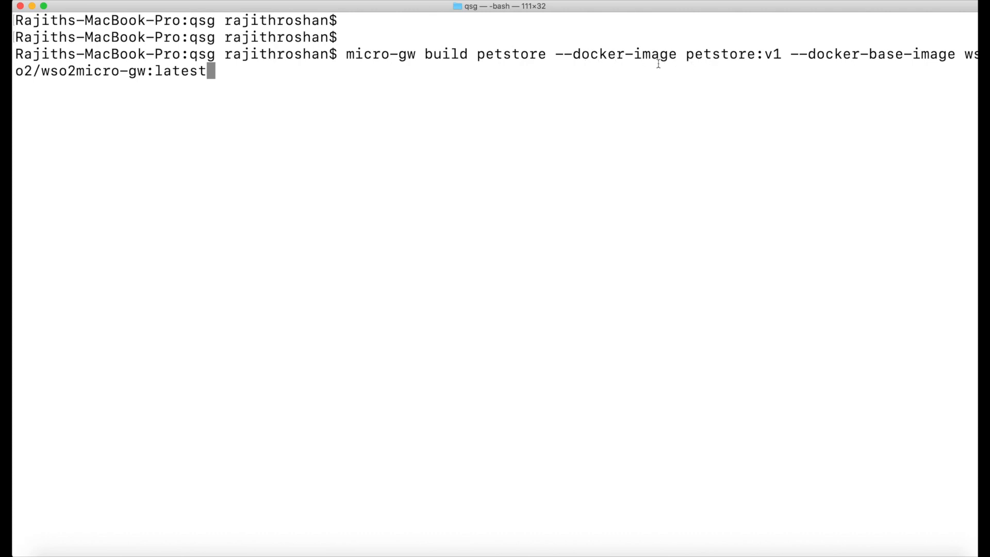
{"action": "mouse_move", "coordinate": [682, 57]}
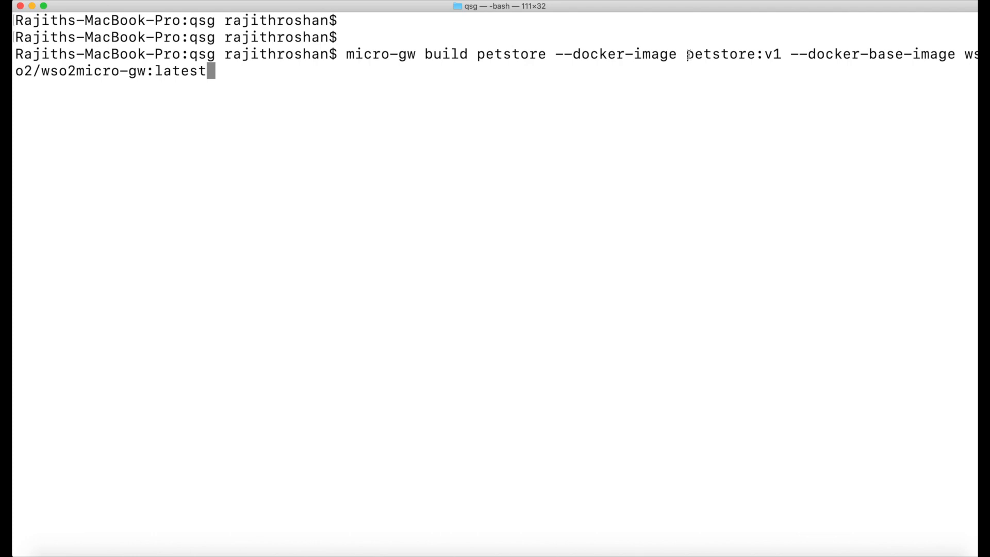
{"action": "mouse_move", "coordinate": [851, 59]}
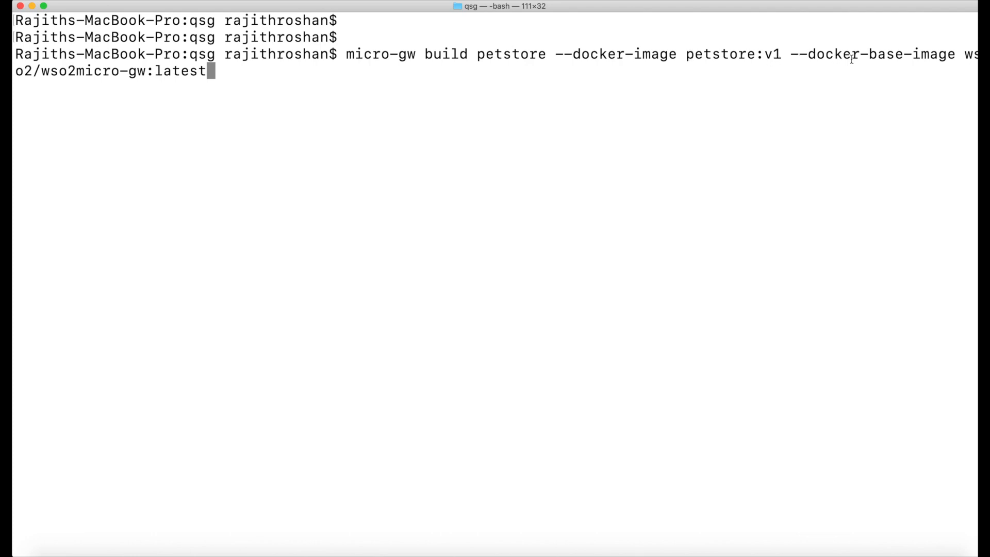
{"action": "mouse_move", "coordinate": [580, 86]}
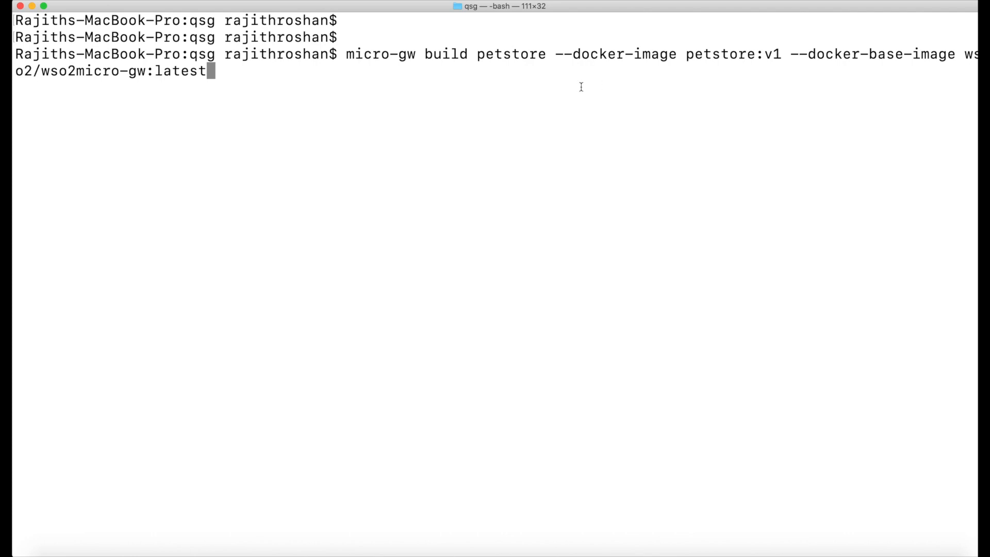
{"action": "mouse_move", "coordinate": [308, 71]}
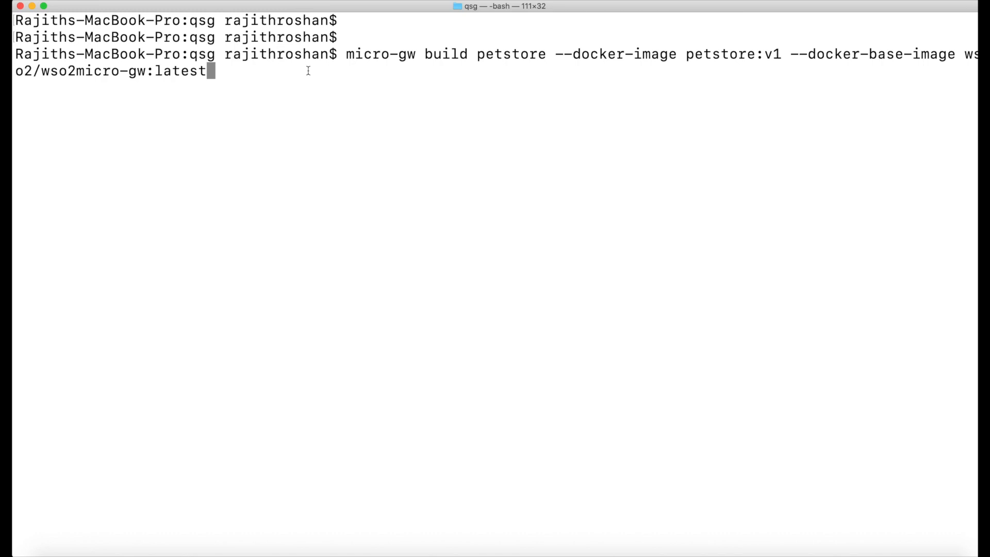
Step: Build the petstore:v1 Docker image and list docker images filtered by petstore, showing 167MB
{"action": "key", "text": "Return"}
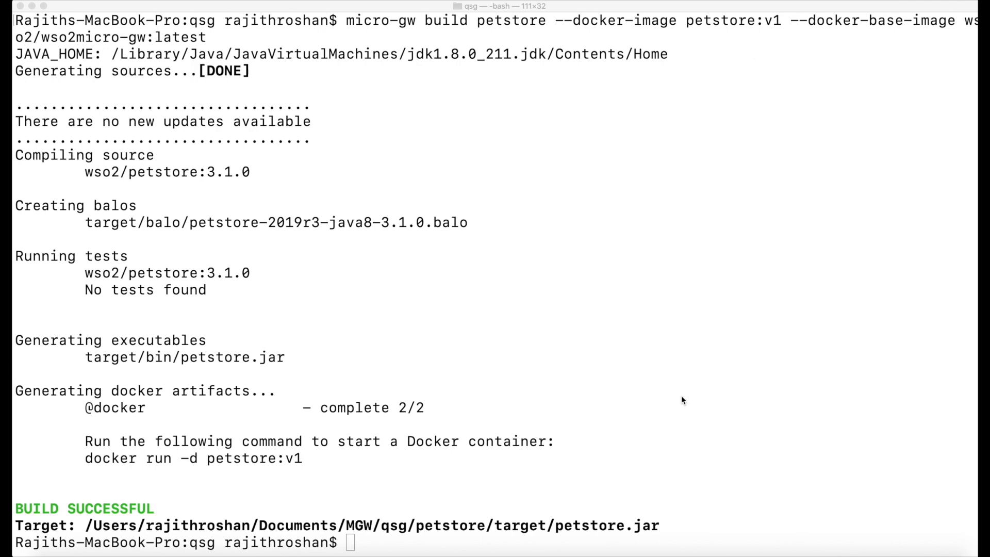
{"action": "mouse_move", "coordinate": [220, 413]}
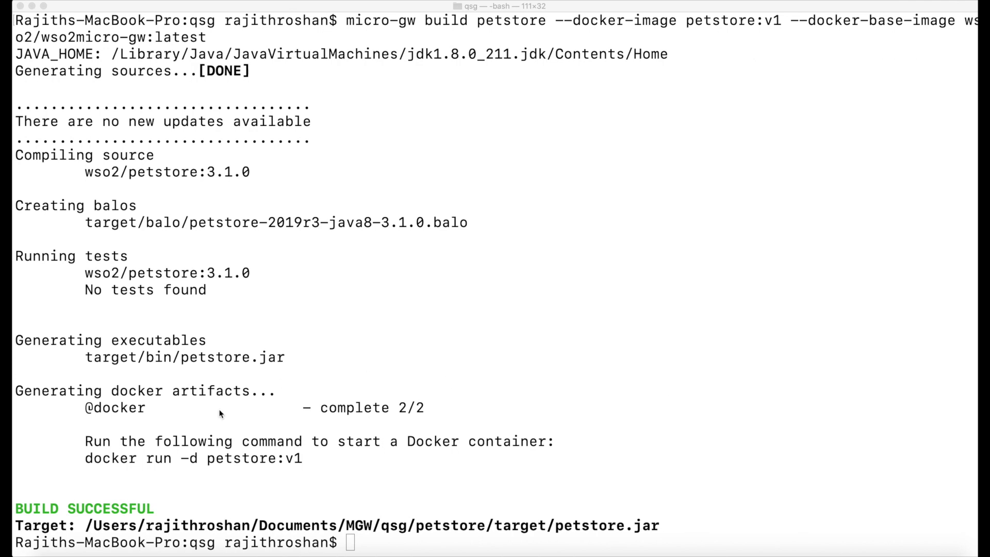
{"action": "mouse_move", "coordinate": [62, 408]}
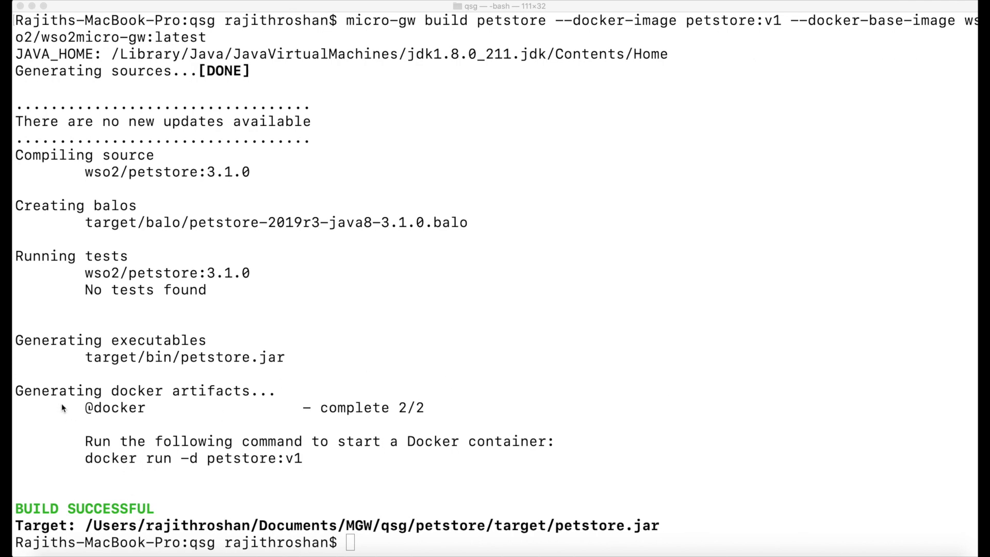
{"action": "mouse_move", "coordinate": [166, 407]}
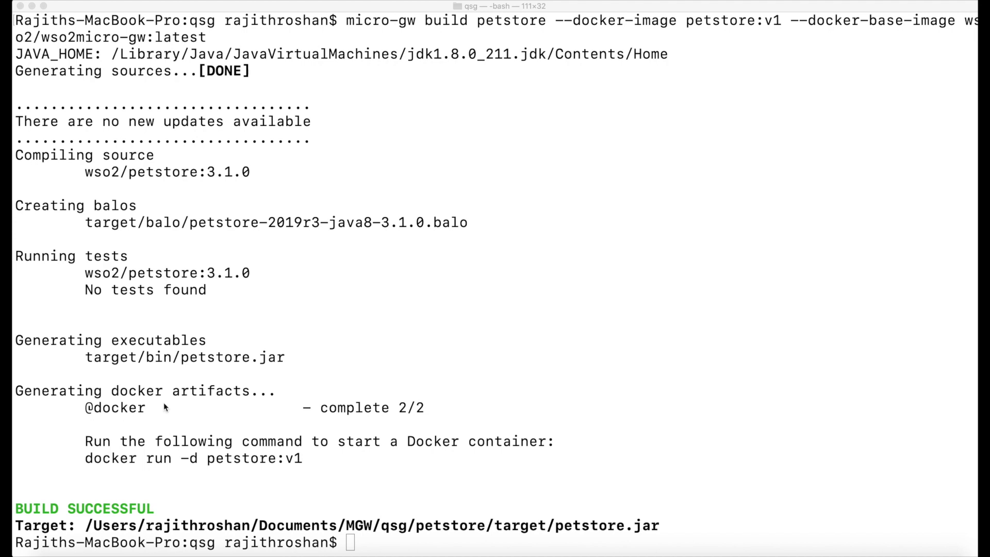
{"action": "type", "text": "docker"}
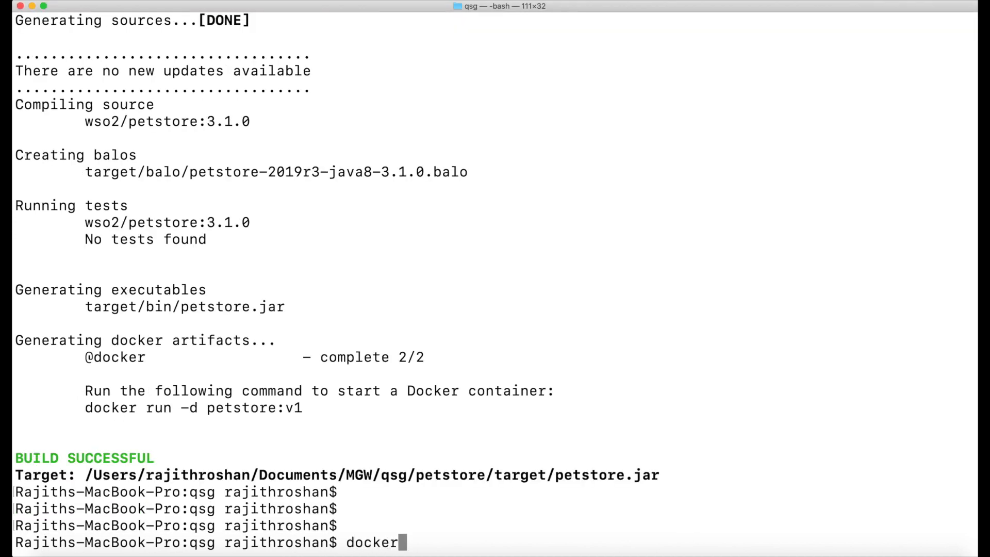
{"action": "type", "text": "ima"}
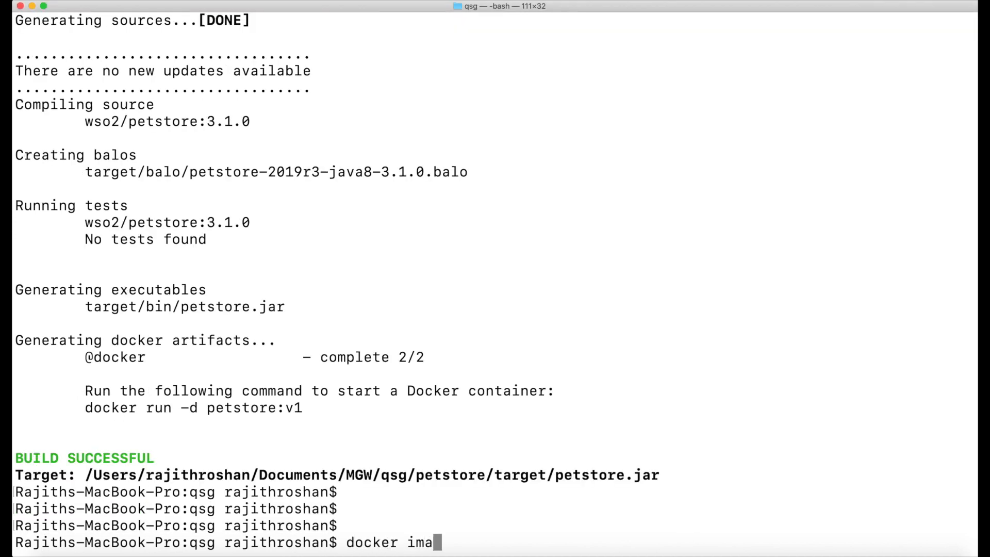
{"action": "type", "text": "ges |"}
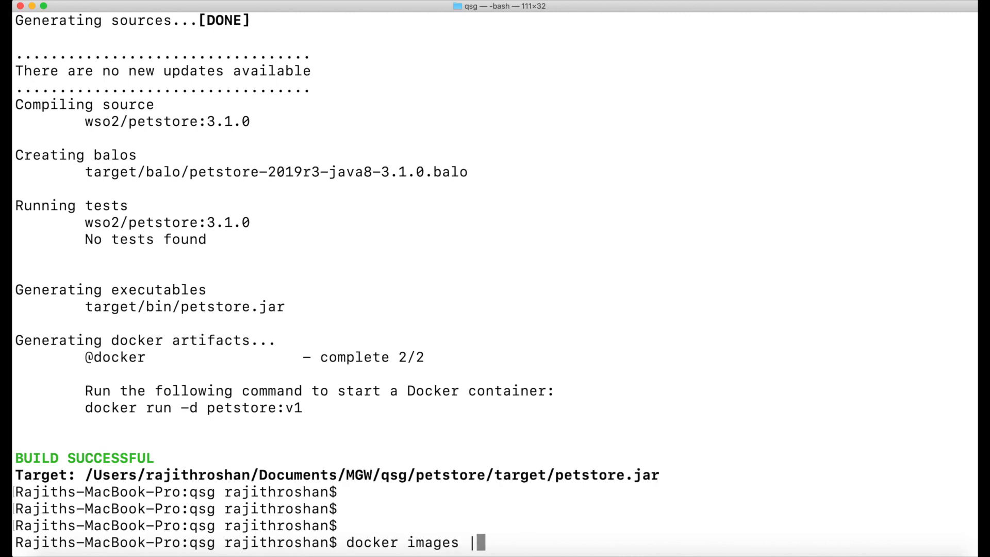
{"action": "type", "text": "gr"}
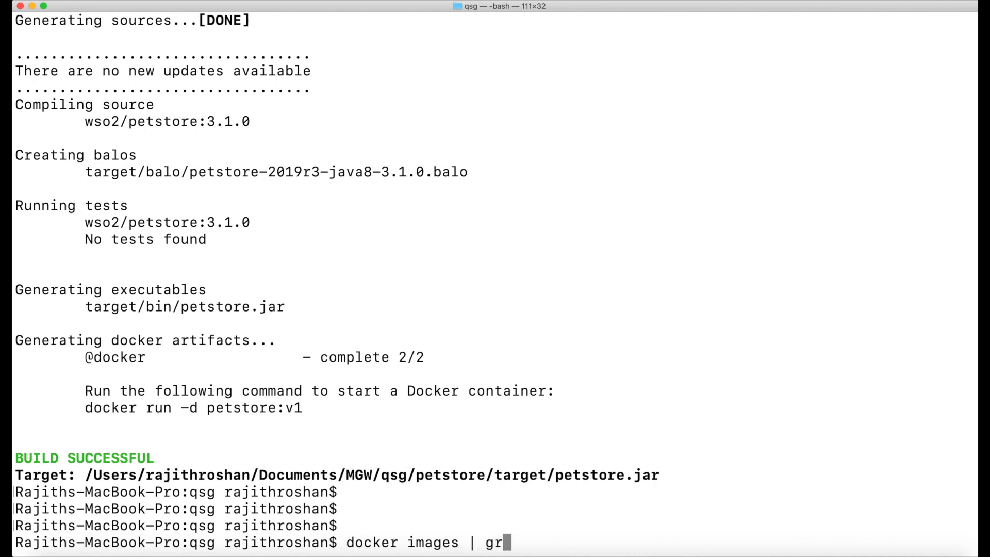
{"action": "type", "text": "ep petsto"}
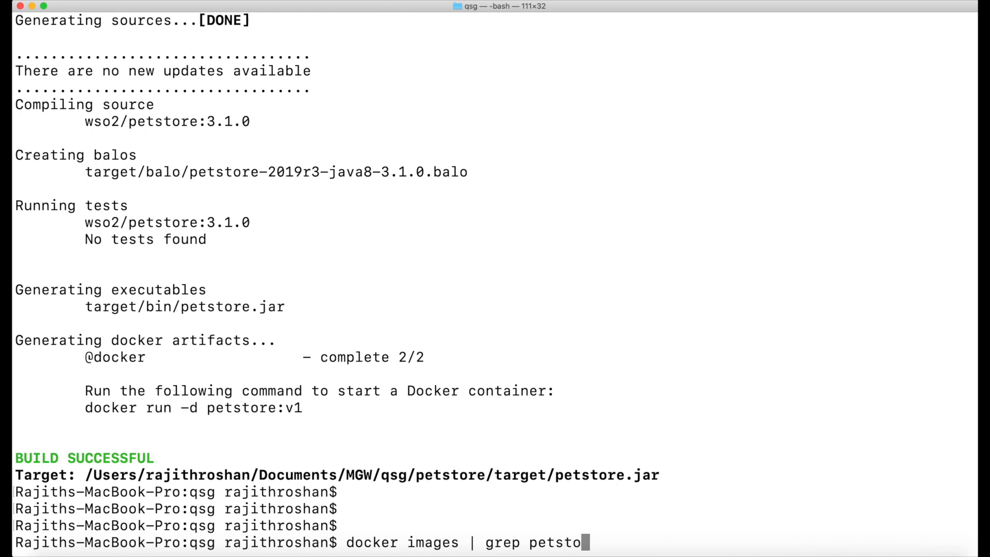
{"action": "key", "text": "Return"}
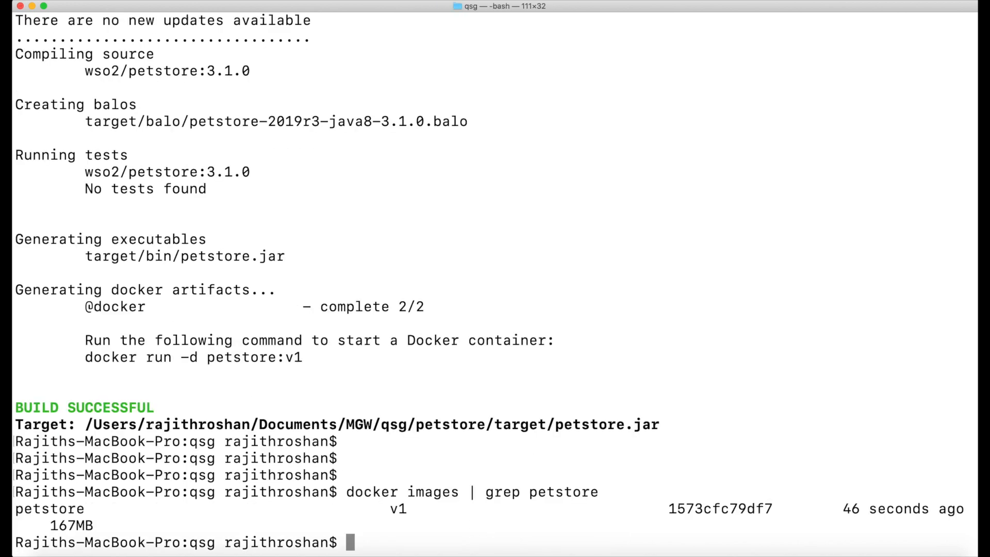
Step: Compose docker run -d -p 9090:9090 -p 9095:9095 petstore:v1 to start the gateway container
{"action": "type", "text": "docker ru"}
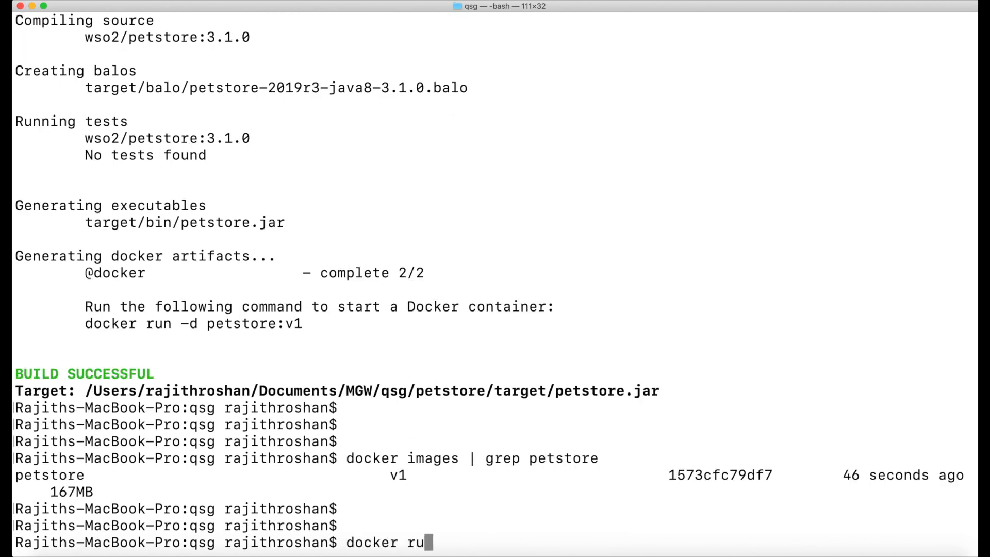
{"action": "type", "text": "n -d"}
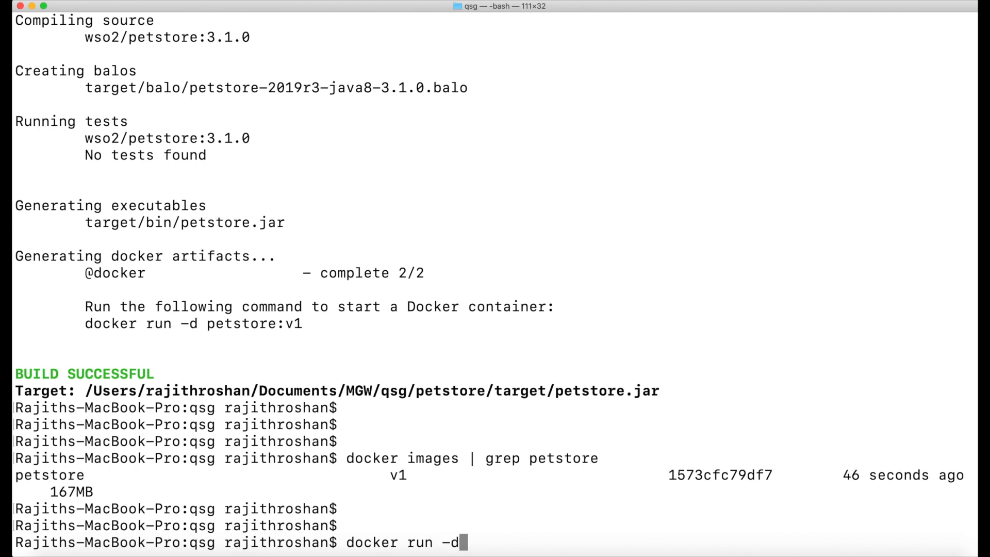
{"action": "type", "text": "-p 90"}
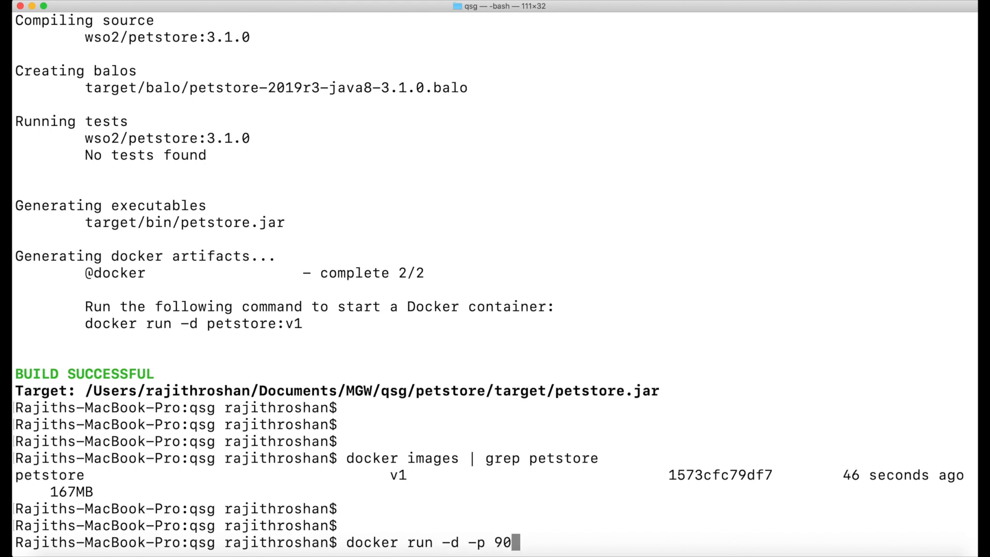
{"action": "type", "text": "90:909"}
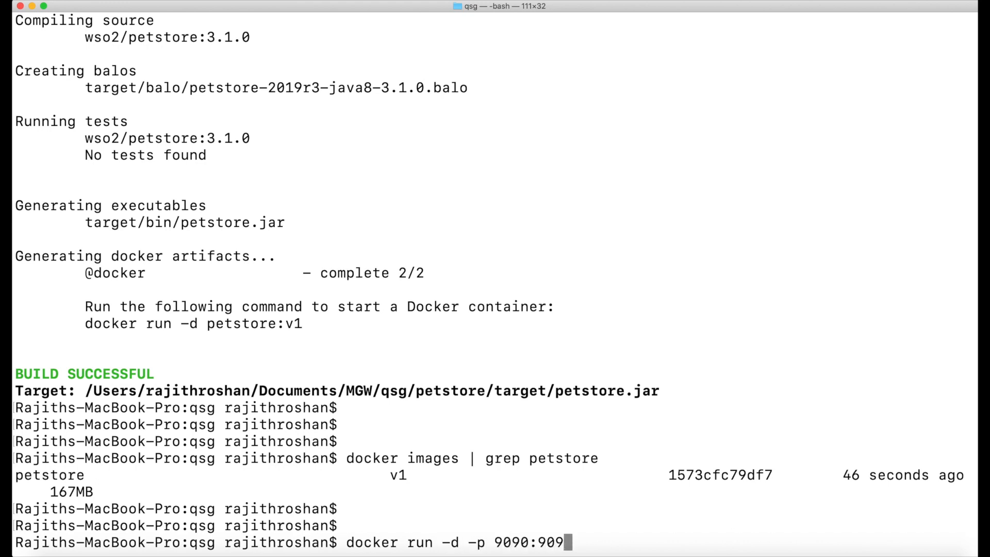
{"action": "type", "text": "0"}
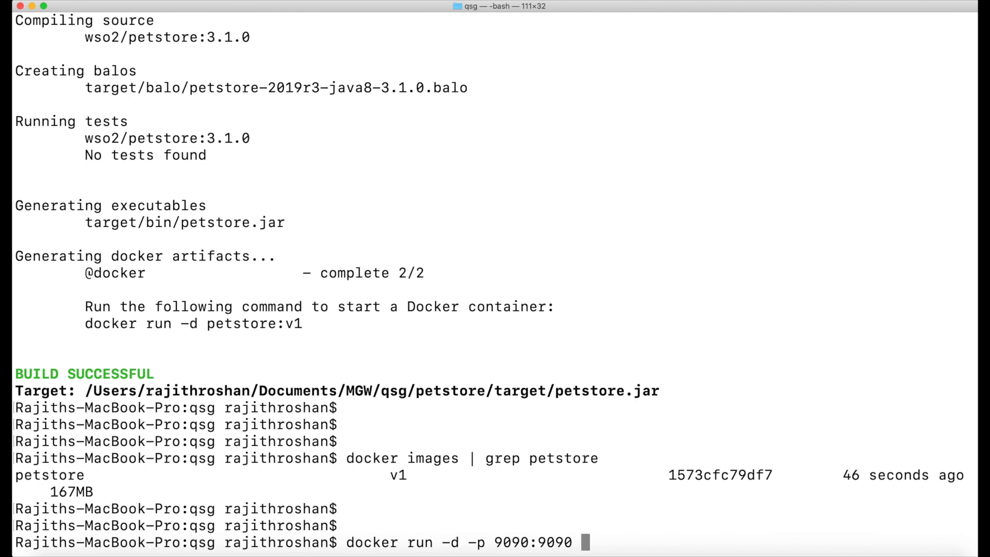
{"action": "type", "text": "-p"}
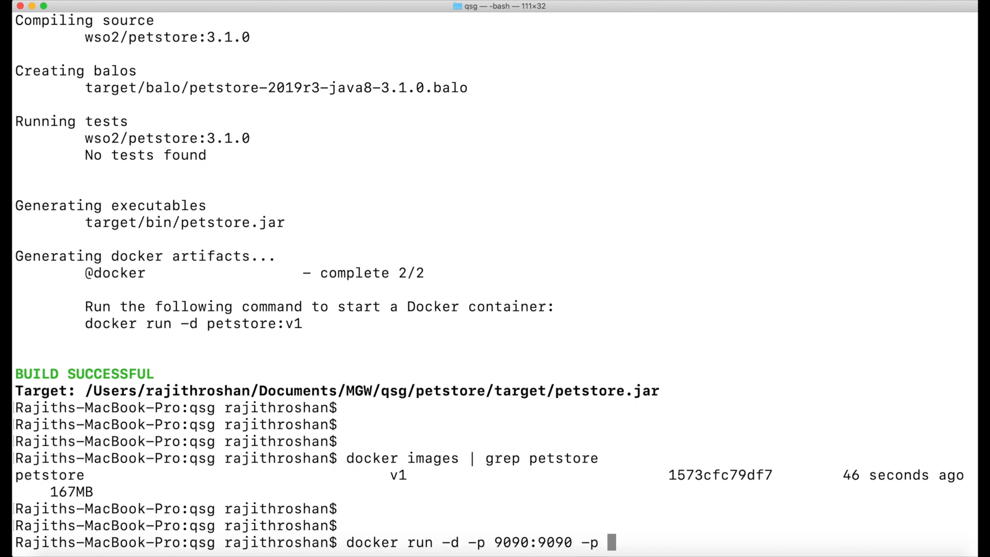
{"action": "type", "text": "909"}
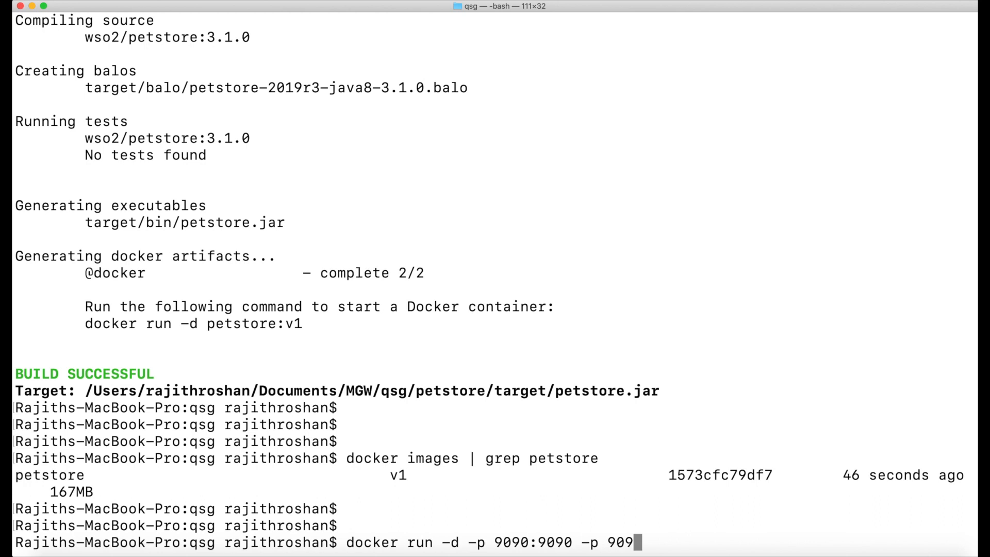
{"action": "type", "text": "5:90"}
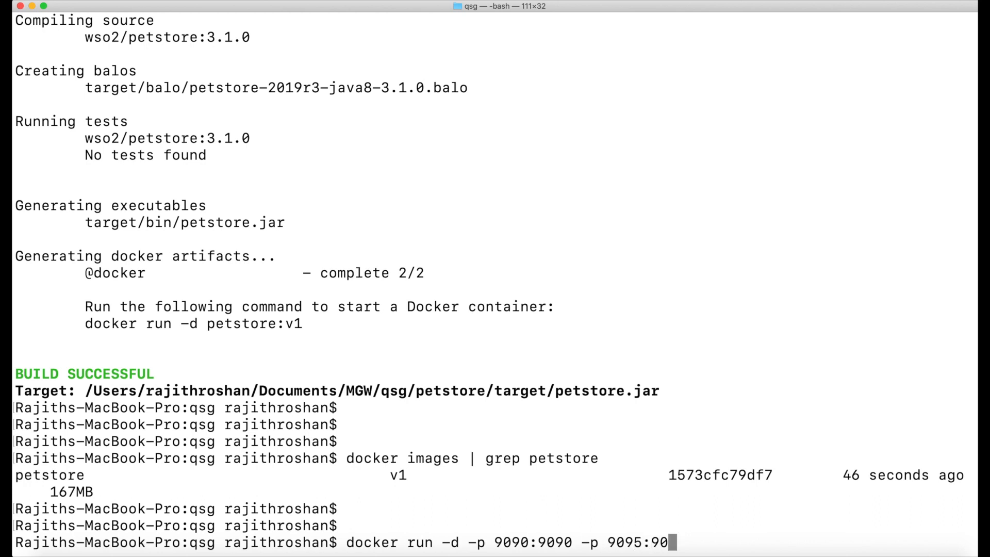
{"action": "type", "text": "95"}
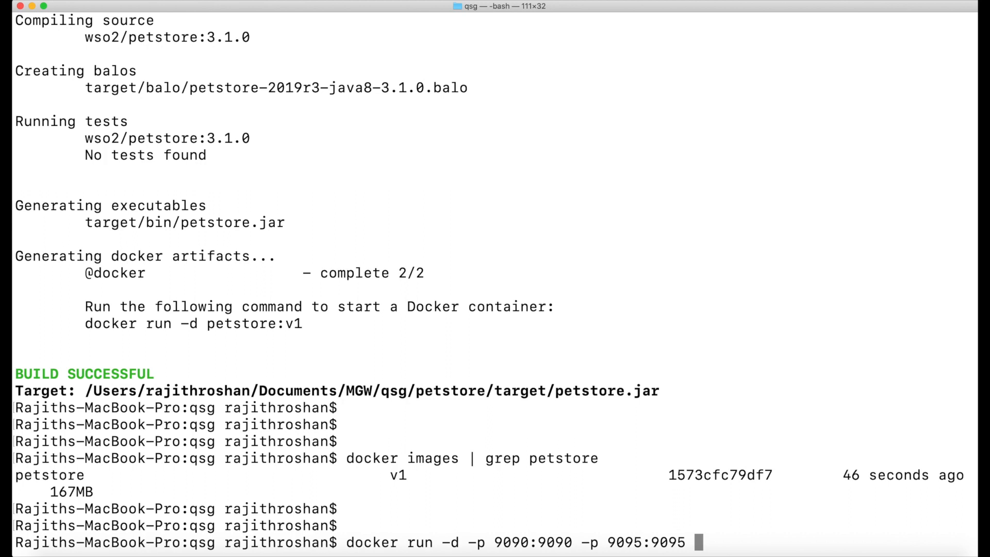
{"action": "type", "text": "petstor"}
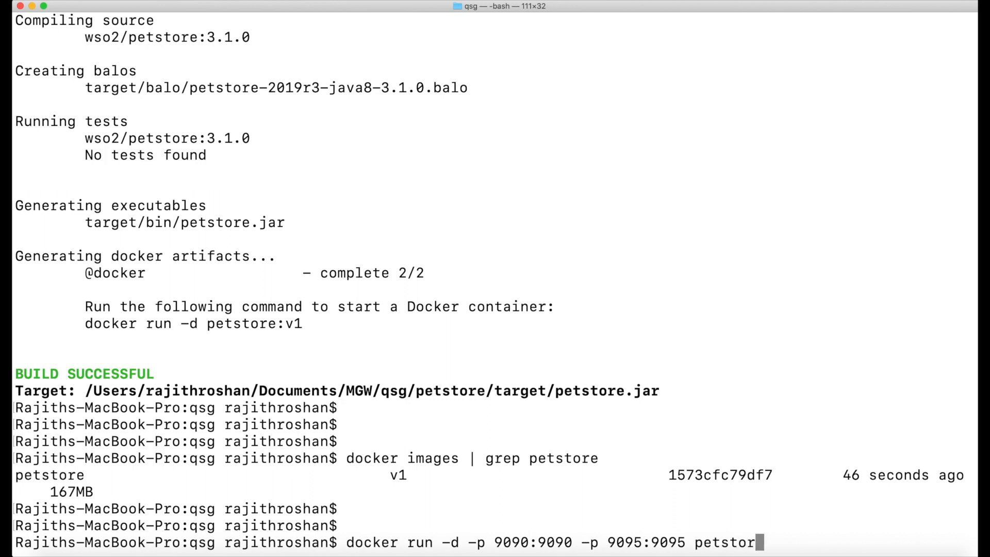
{"action": "type", "text": ":v1"}
{"action": "type", "text": "dok"}
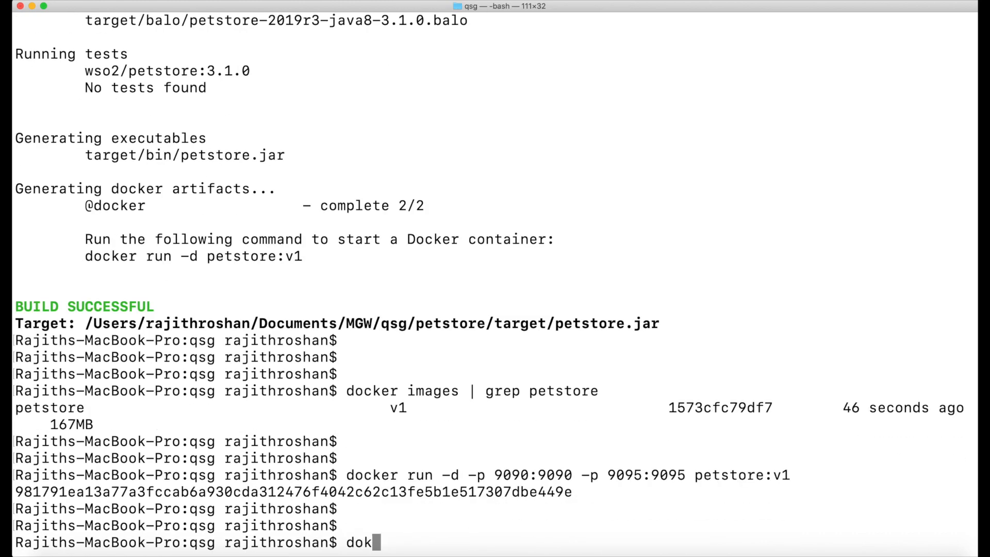
Step: Run docker ps to confirm petstore:v1 is up with ports 9090 and 9095, and select its container ID
{"action": "type", "text": "e"}
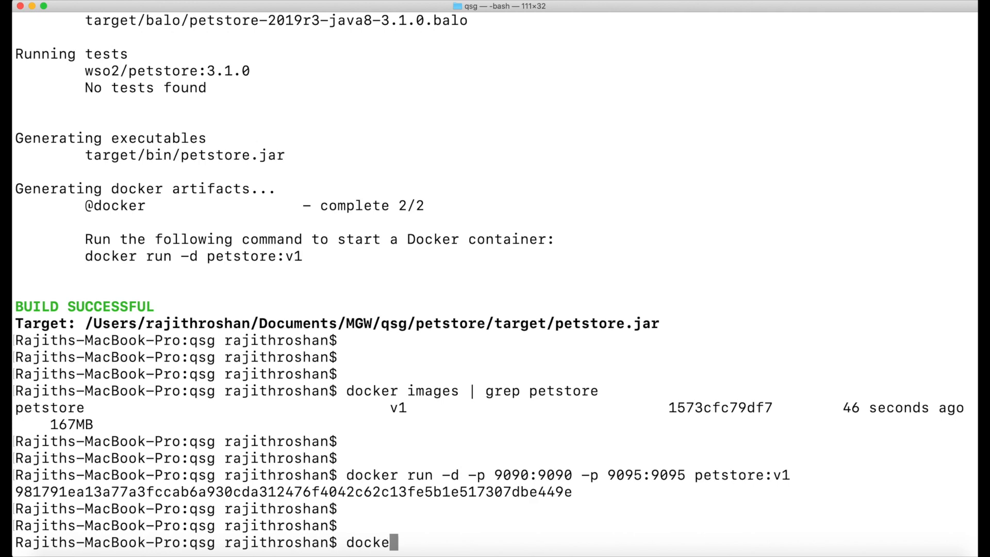
{"action": "type", "text": "r ps"}
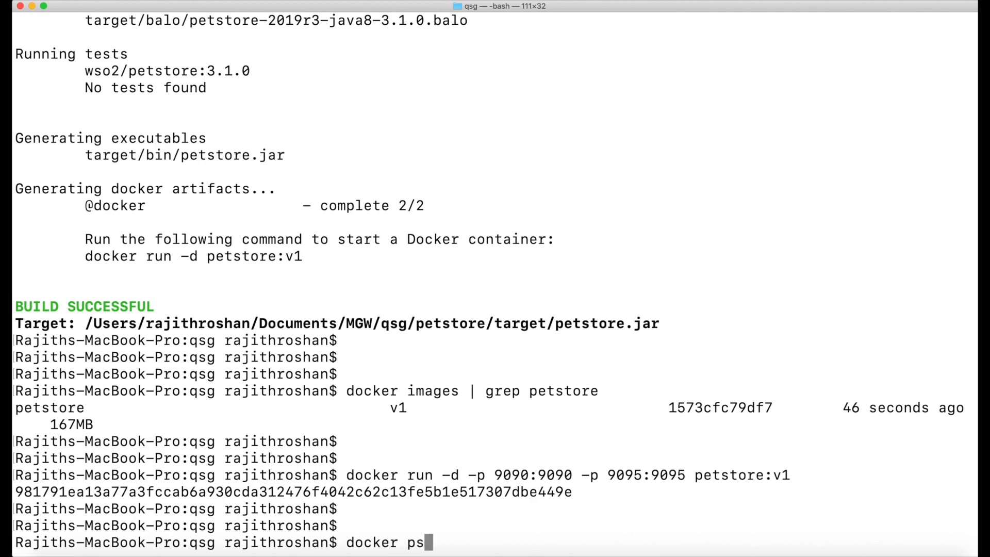
{"action": "key", "text": "Return"}
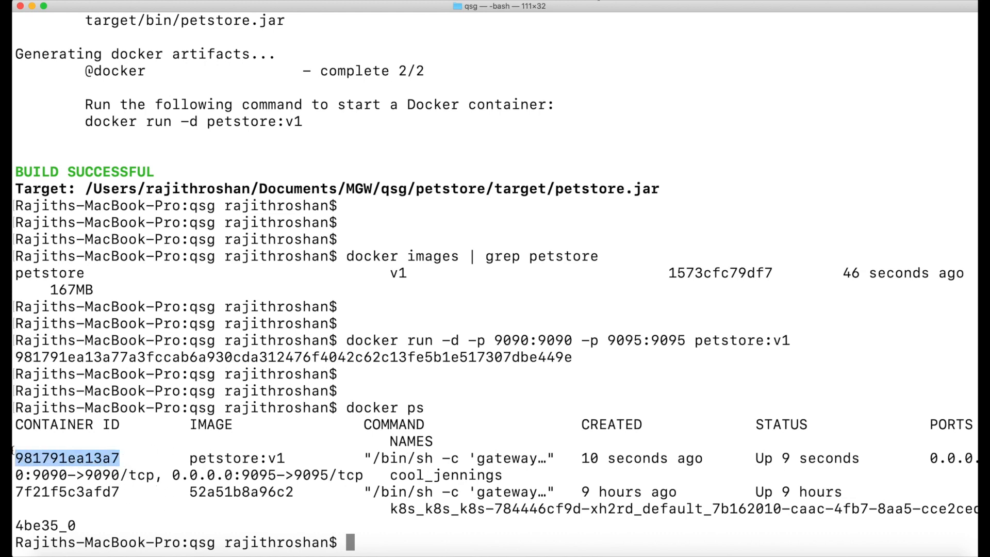
{"action": "left_click", "coordinate": [285, 485]}
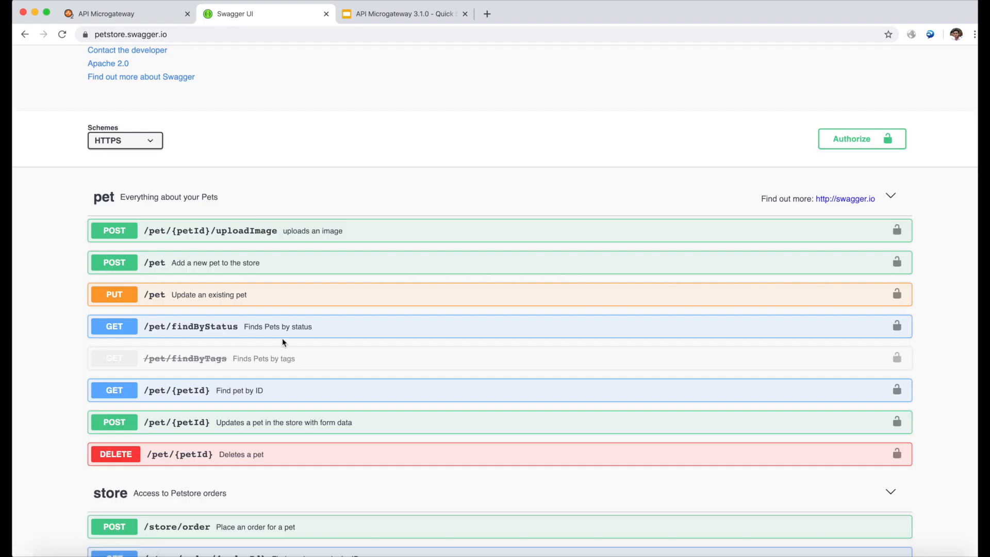
{"action": "mouse_move", "coordinate": [306, 346]}
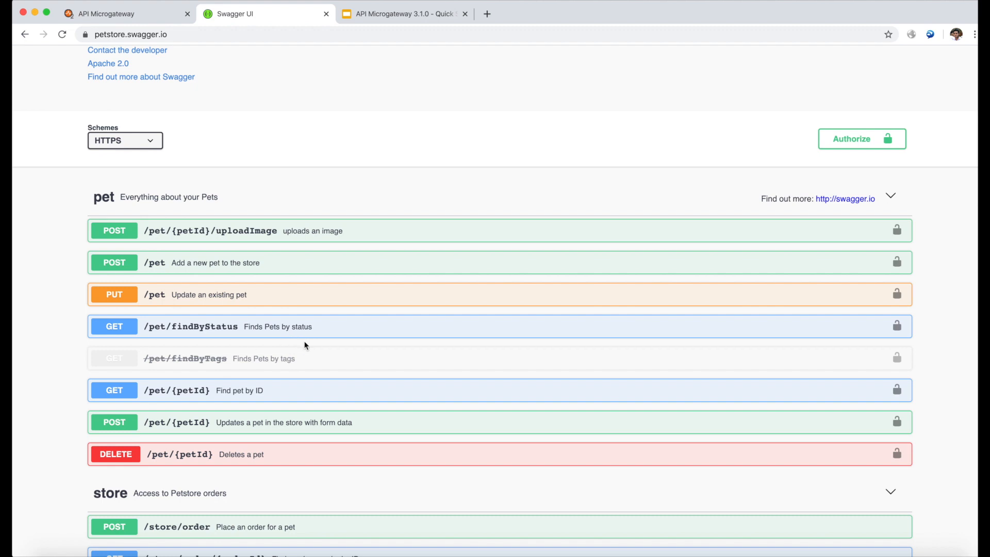
{"action": "mouse_move", "coordinate": [307, 338]}
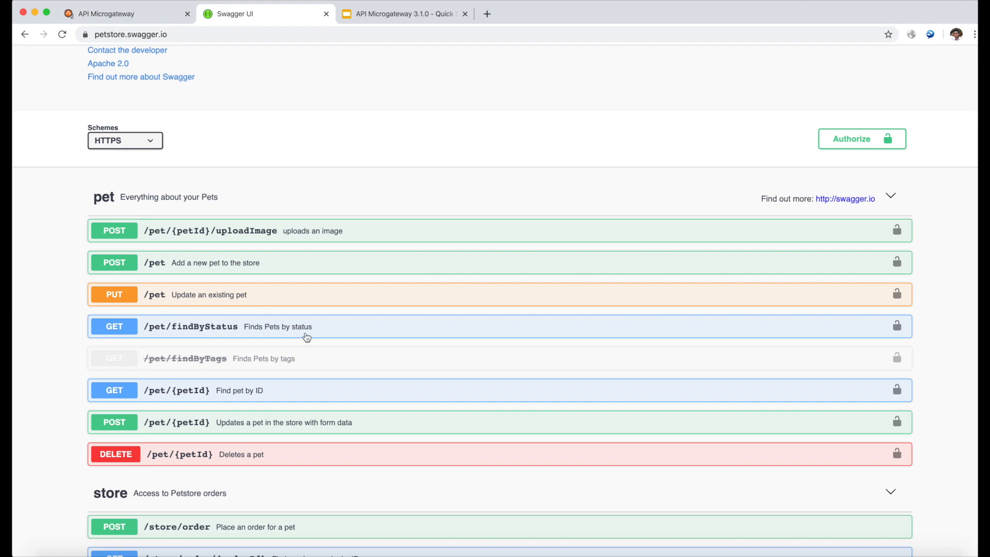
{"action": "mouse_move", "coordinate": [901, 397]}
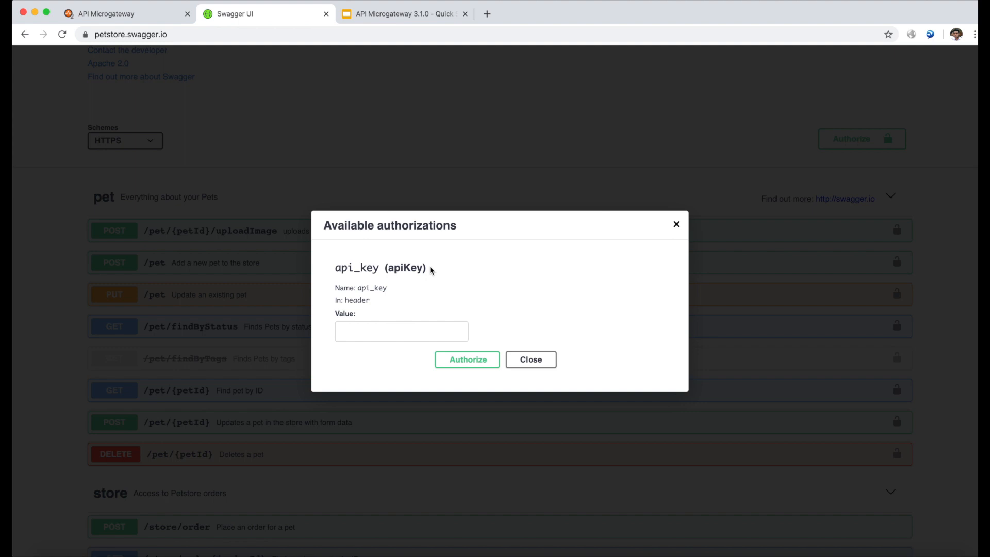
{"action": "mouse_move", "coordinate": [530, 359]}
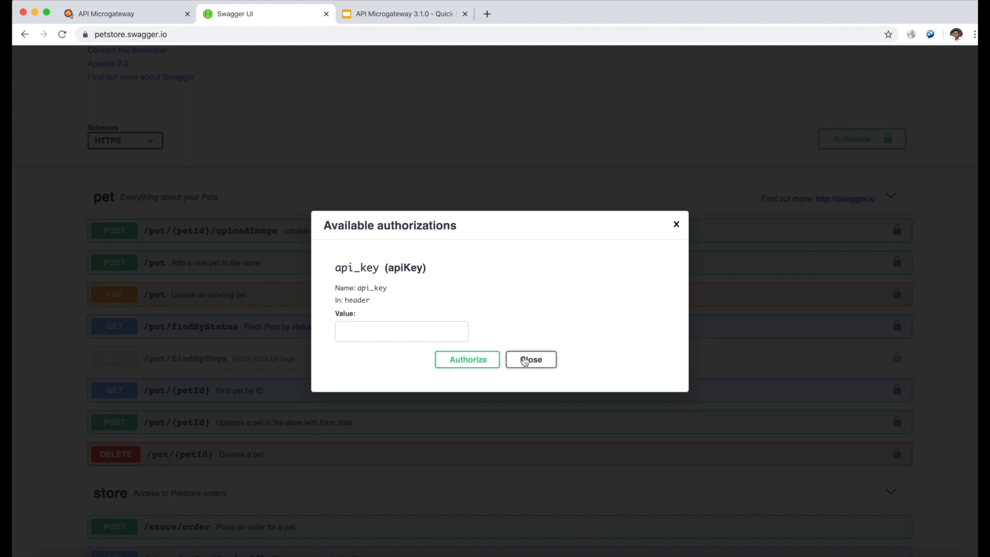
Step: Close the Available authorizations dialog without entering an api_key
{"action": "left_click", "coordinate": [531, 359]}
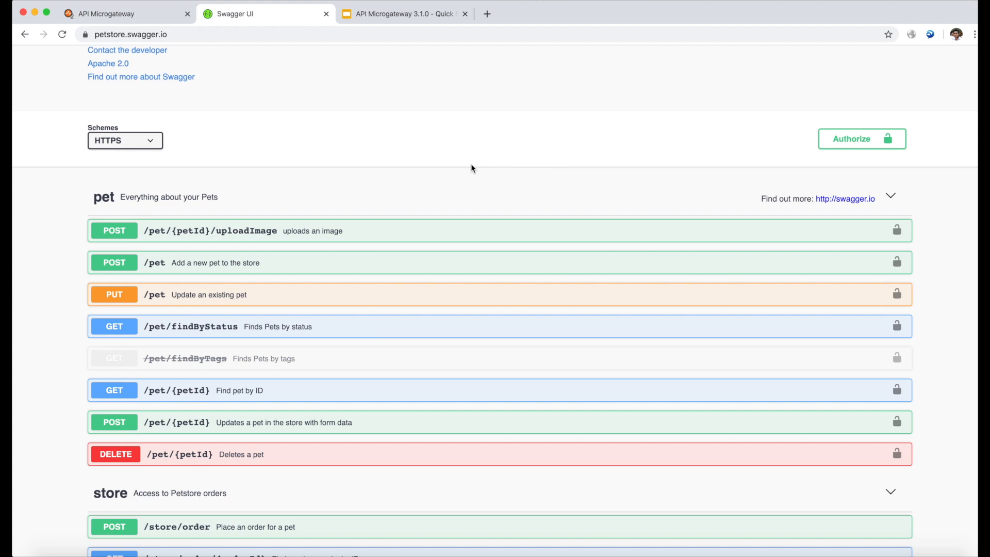
{"action": "mouse_move", "coordinate": [476, 295]}
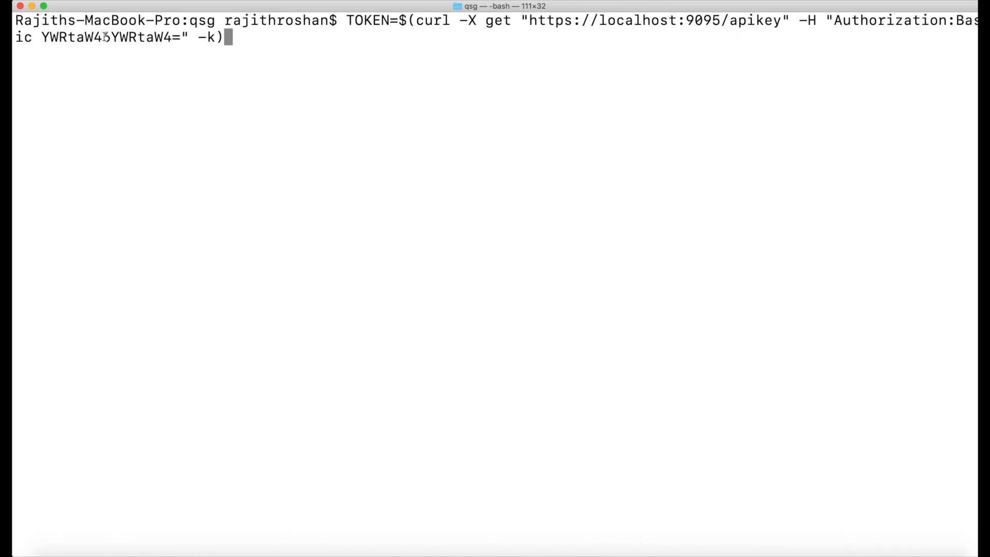
Step: Fix the Basic credential and run the curl to port 9095's apikey endpoint, storing the result in TOKEN
{"action": "type", "text": "6"}
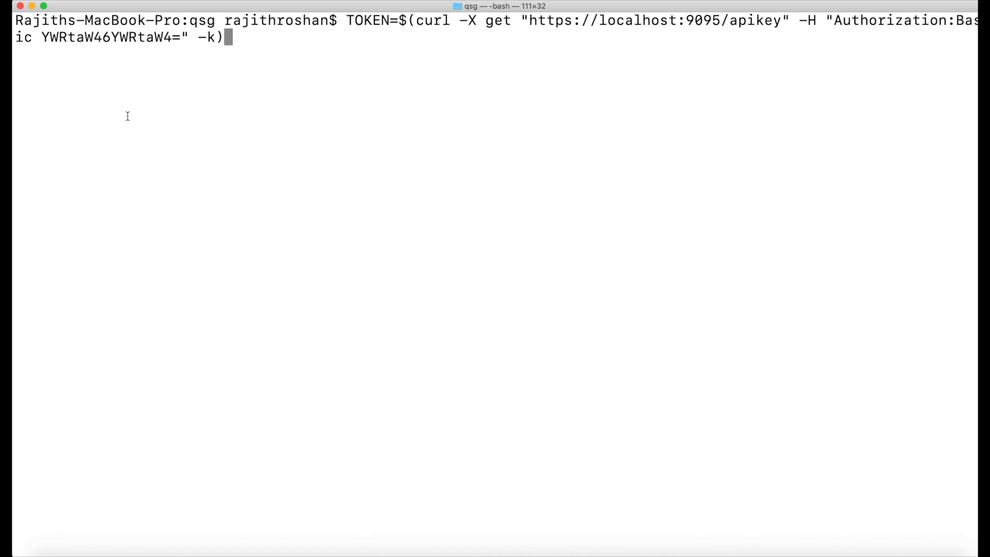
{"action": "key", "text": "Return"}
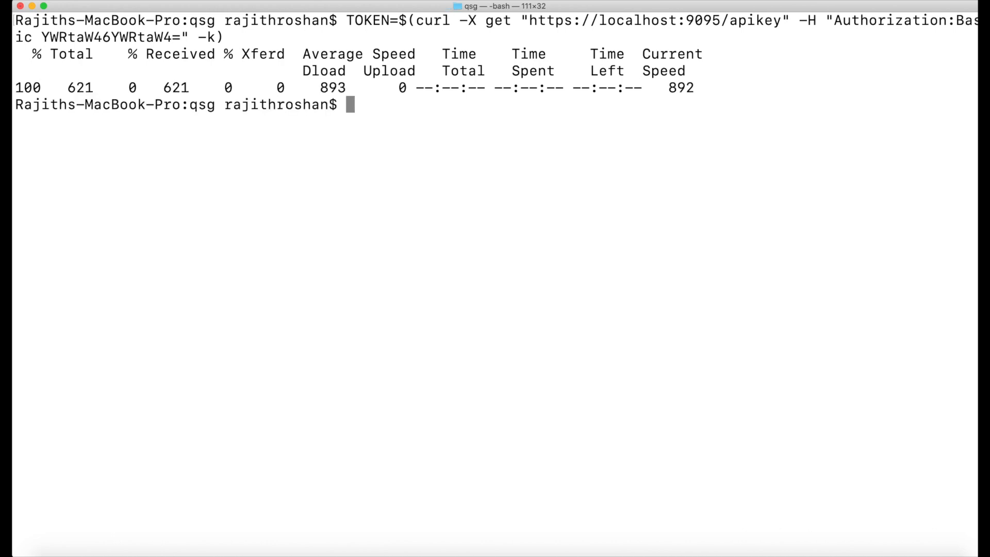
Step: Echo the TOKEN variable to print the stored JWT API key
{"action": "type", "text": "echo TOKEN"}
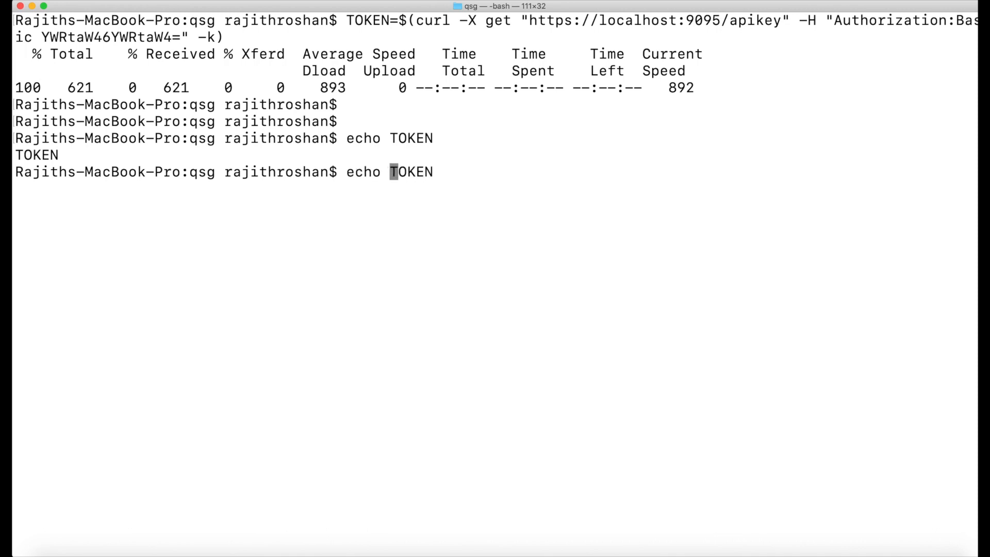
{"action": "type", "text": "$"}
{"action": "key", "text": "Return"}
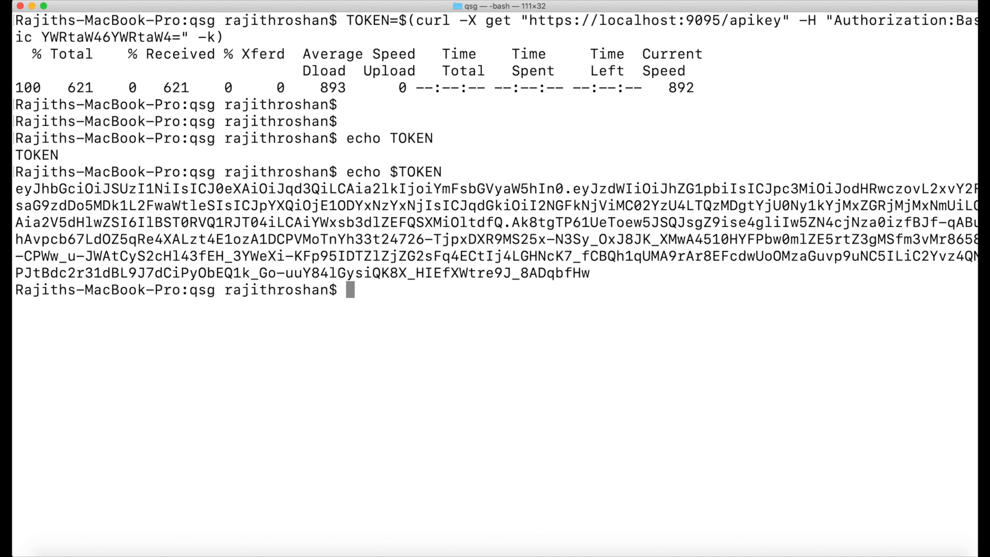
{"action": "key", "text": "return"}
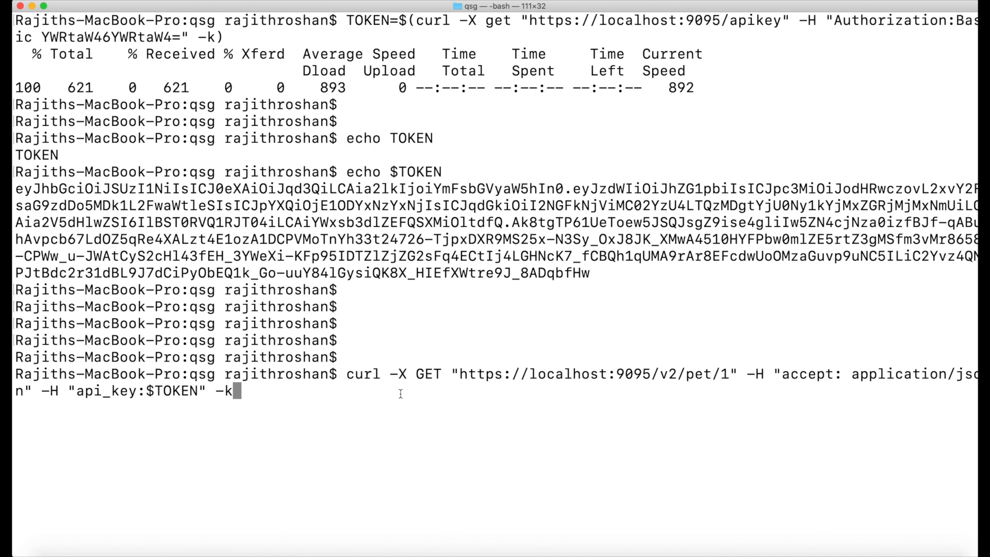
{"action": "mouse_move", "coordinate": [487, 395]}
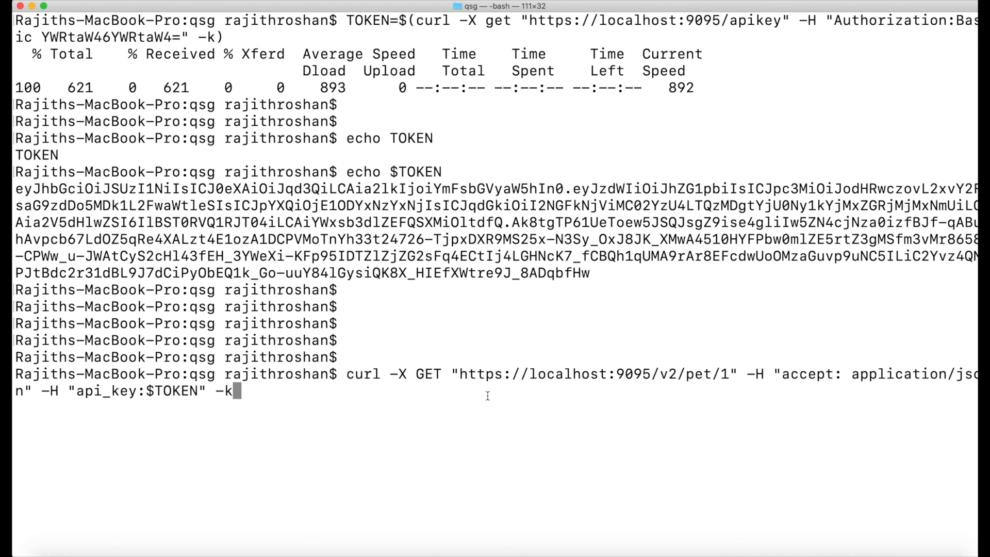
{"action": "mouse_move", "coordinate": [99, 392]}
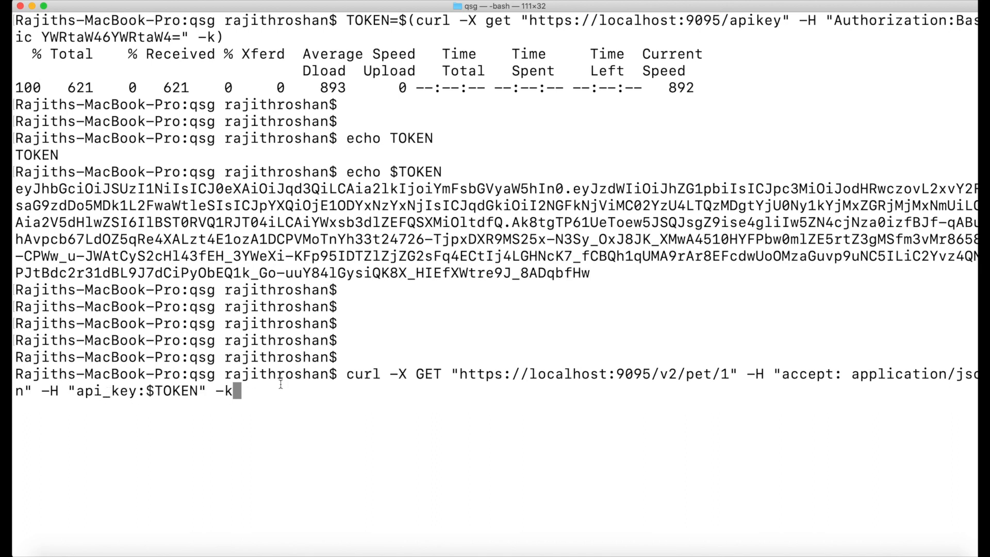
{"action": "mouse_move", "coordinate": [676, 375]}
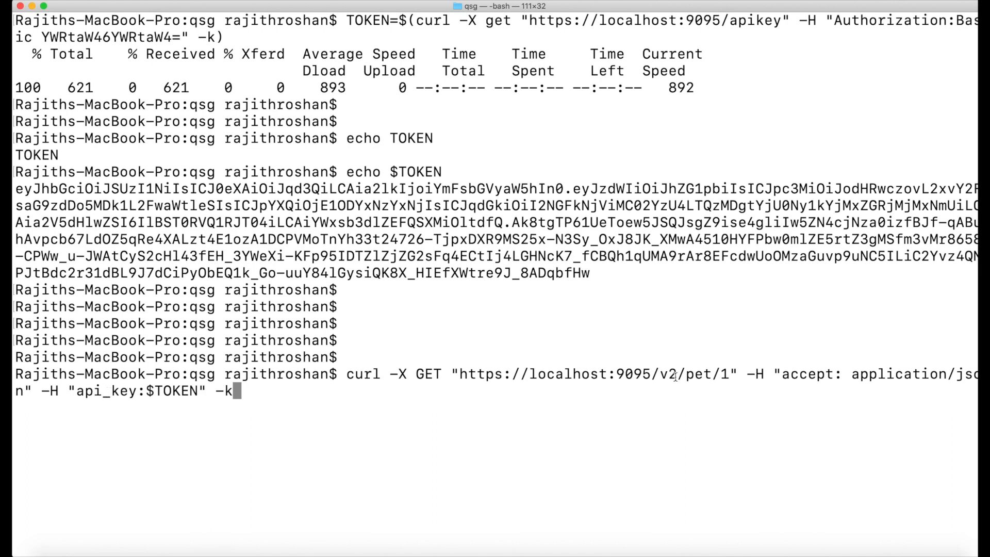
{"action": "mouse_move", "coordinate": [469, 405]}
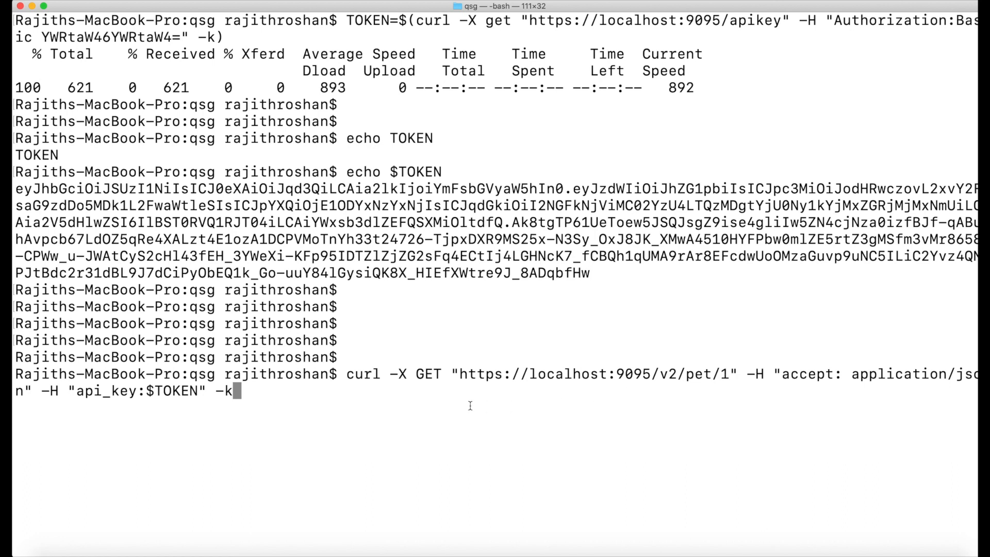
{"action": "key", "text": "Return"}
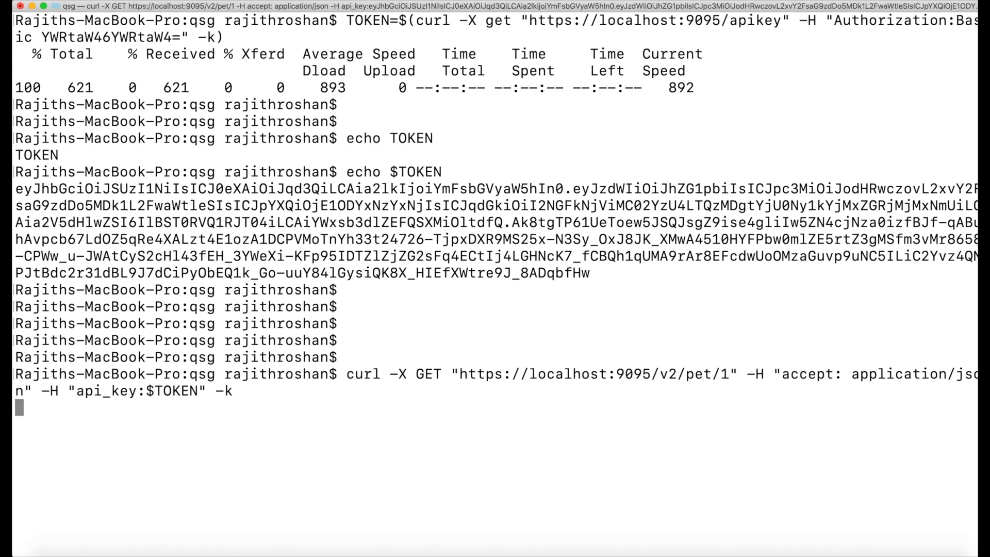
{"action": "key", "text": "Return"}
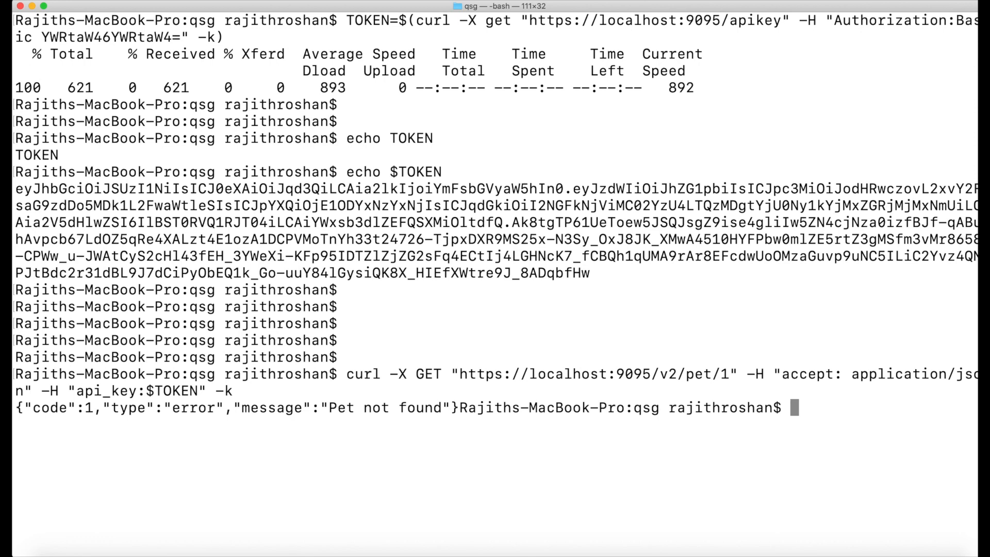